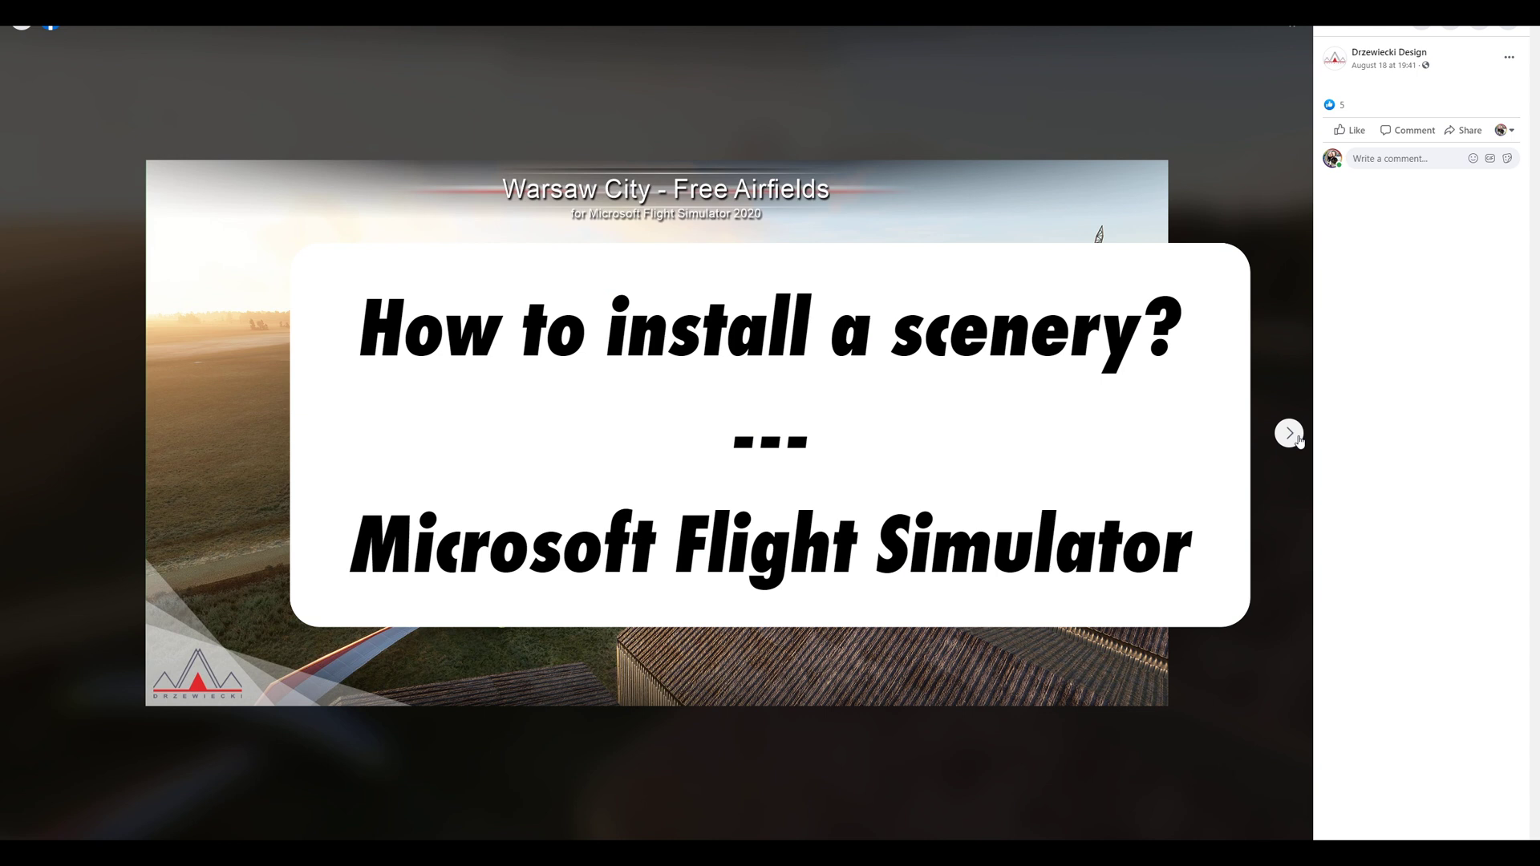
mouse_move(1293, 435)
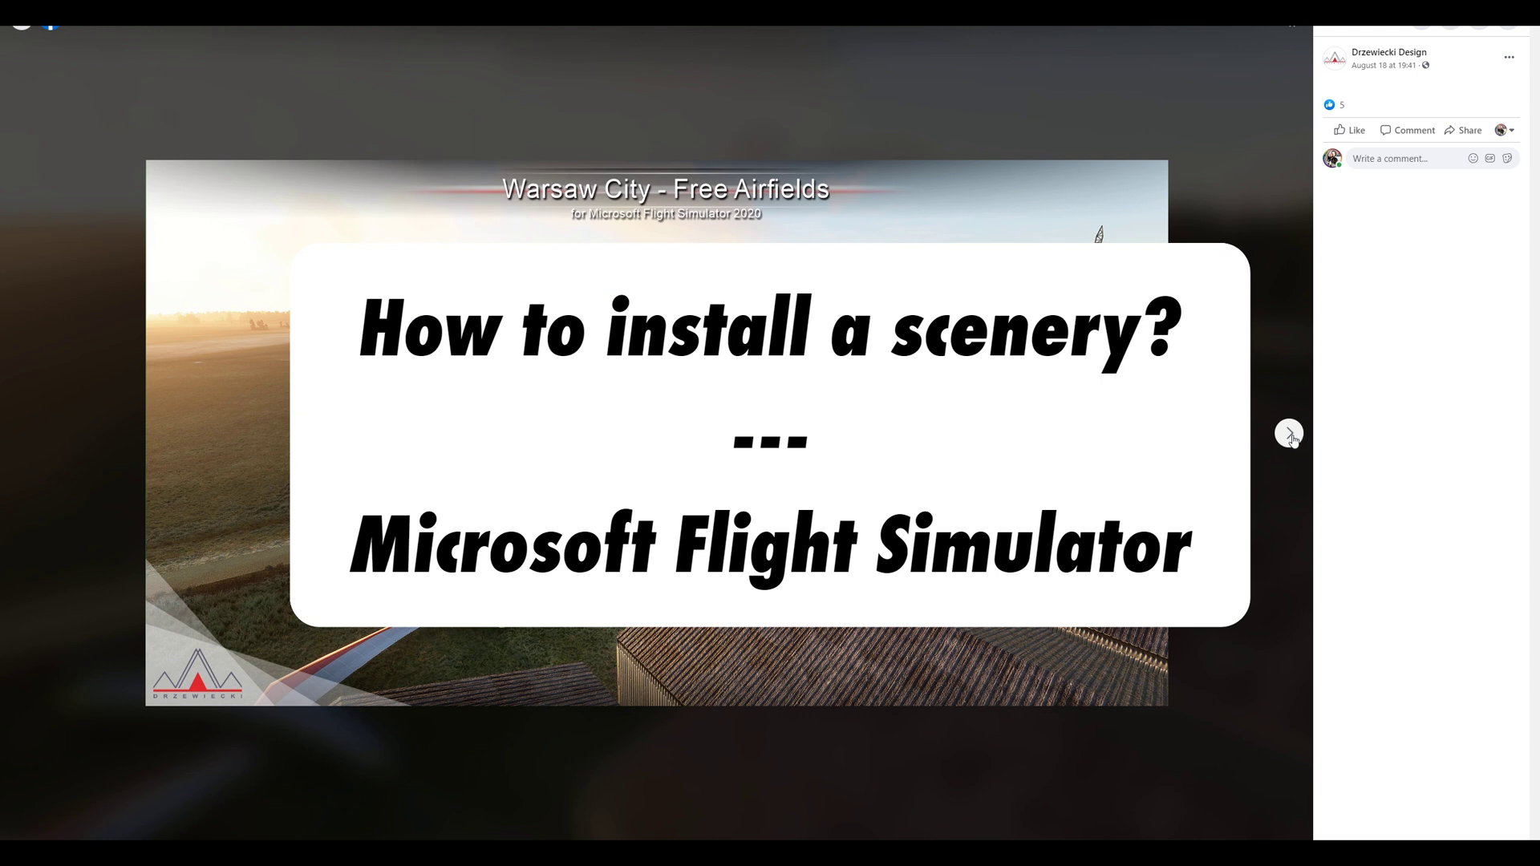
- Advance through five more Warsaw City Free Airfields screenshots, ending on the hangar shot
left_click(1290, 431)
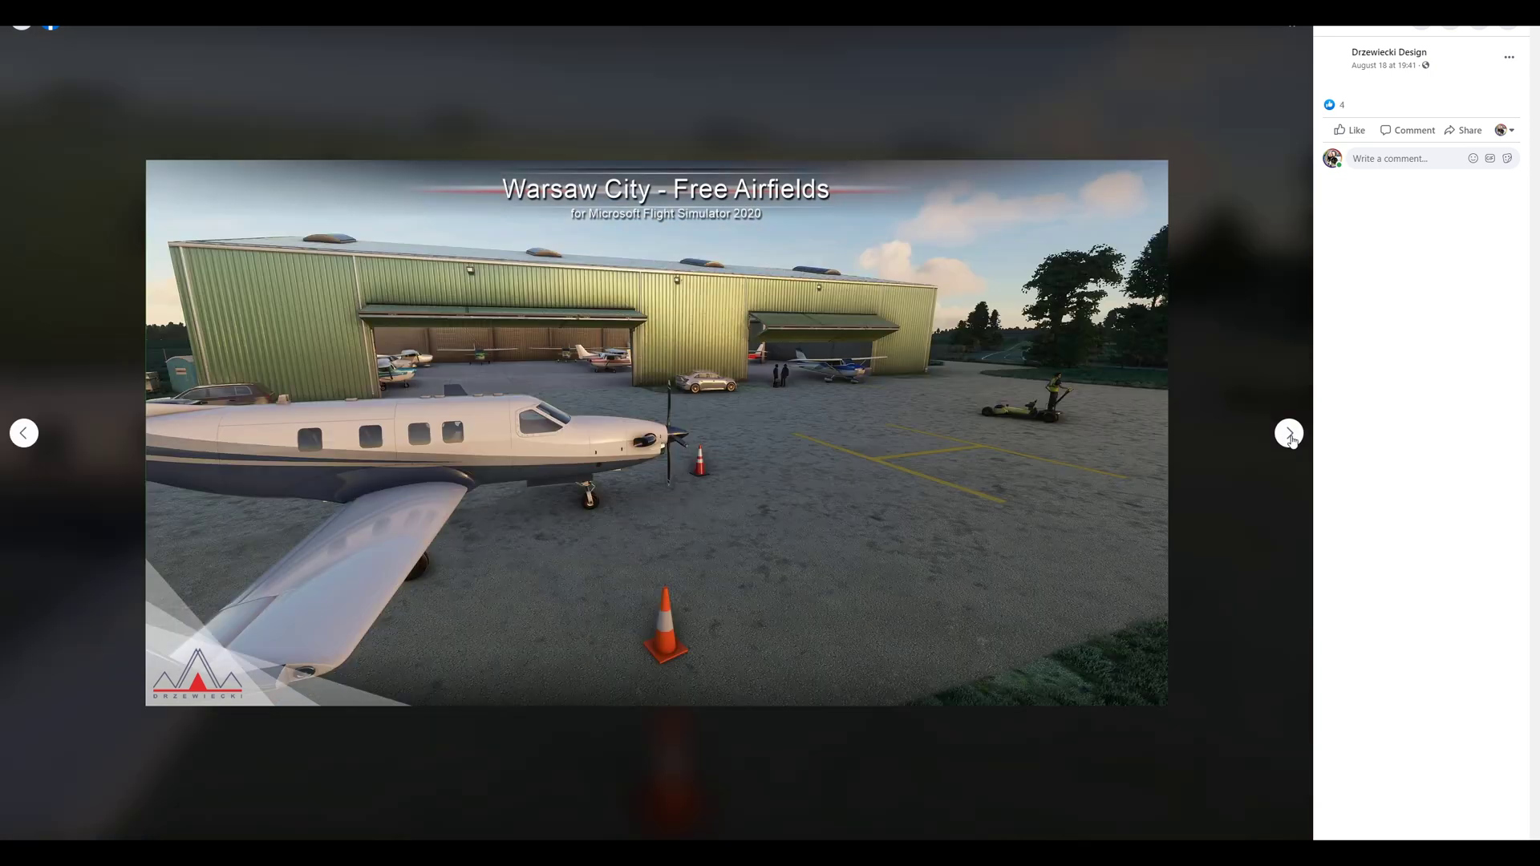
left_click(1288, 431)
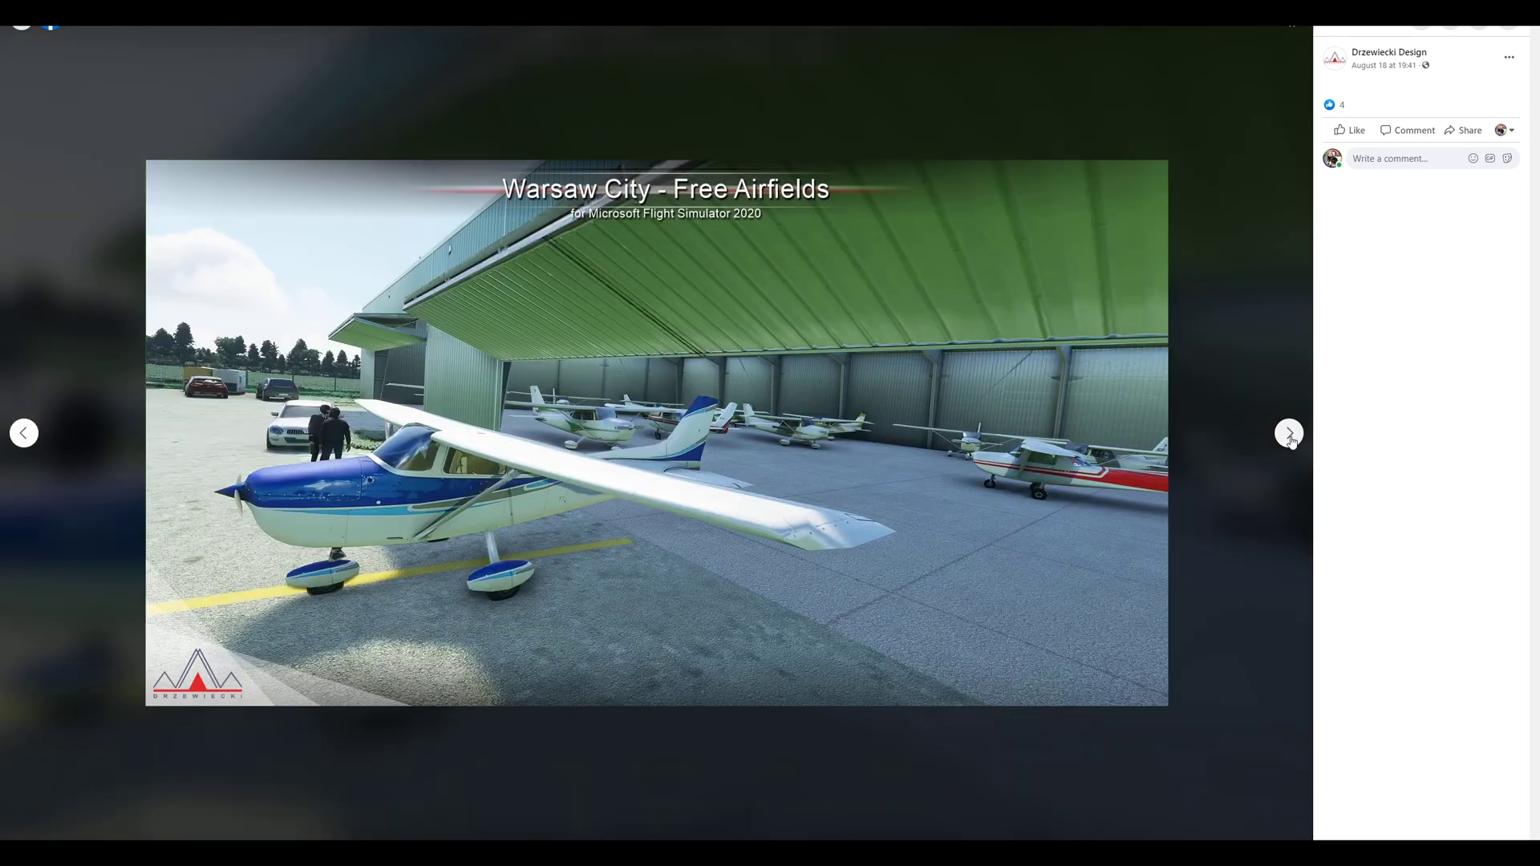
left_click(1288, 432)
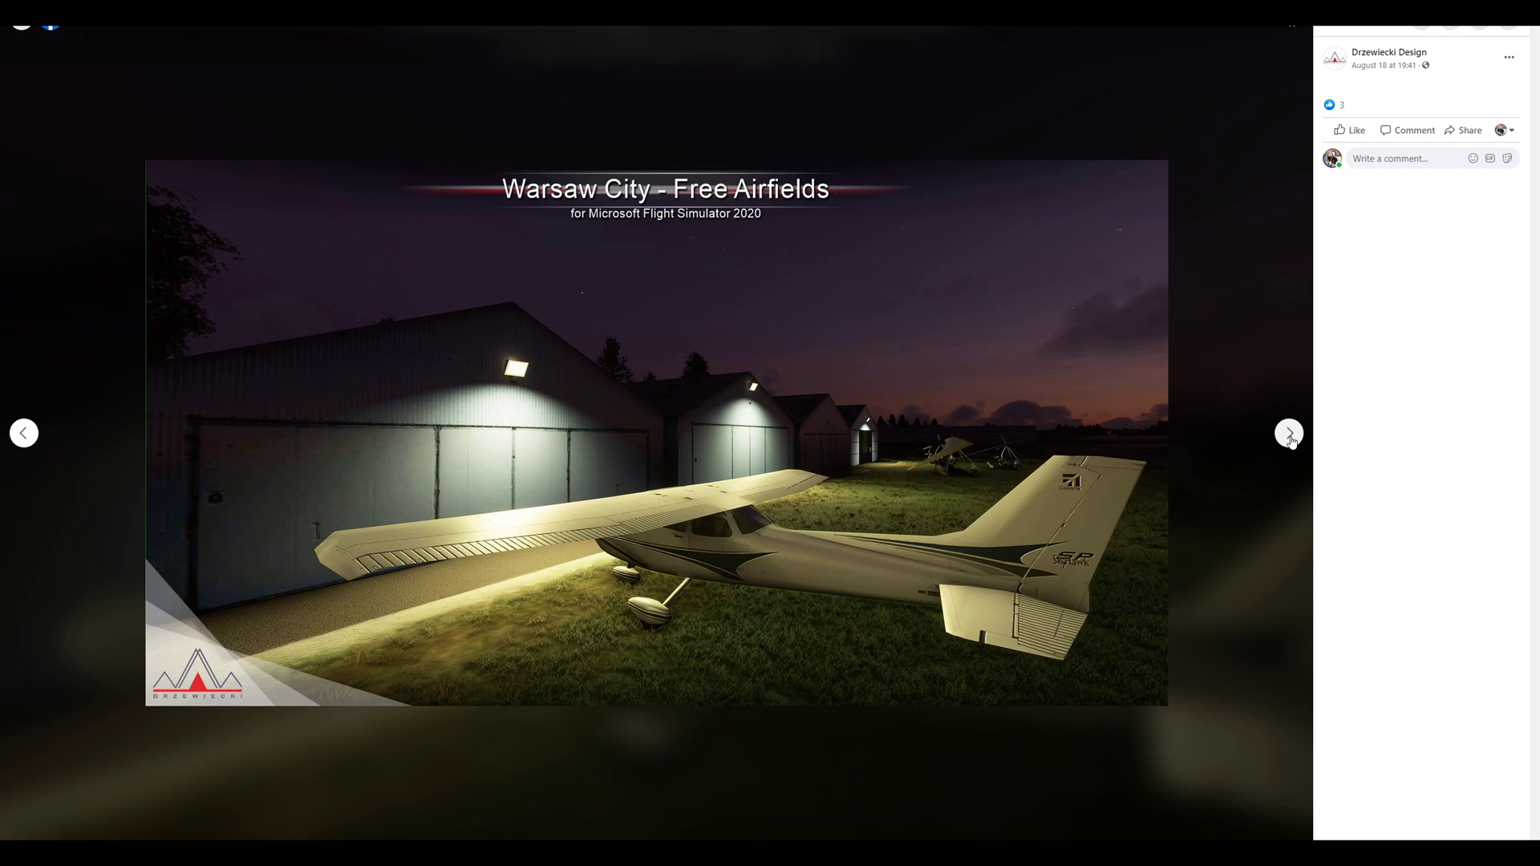
left_click(1289, 431)
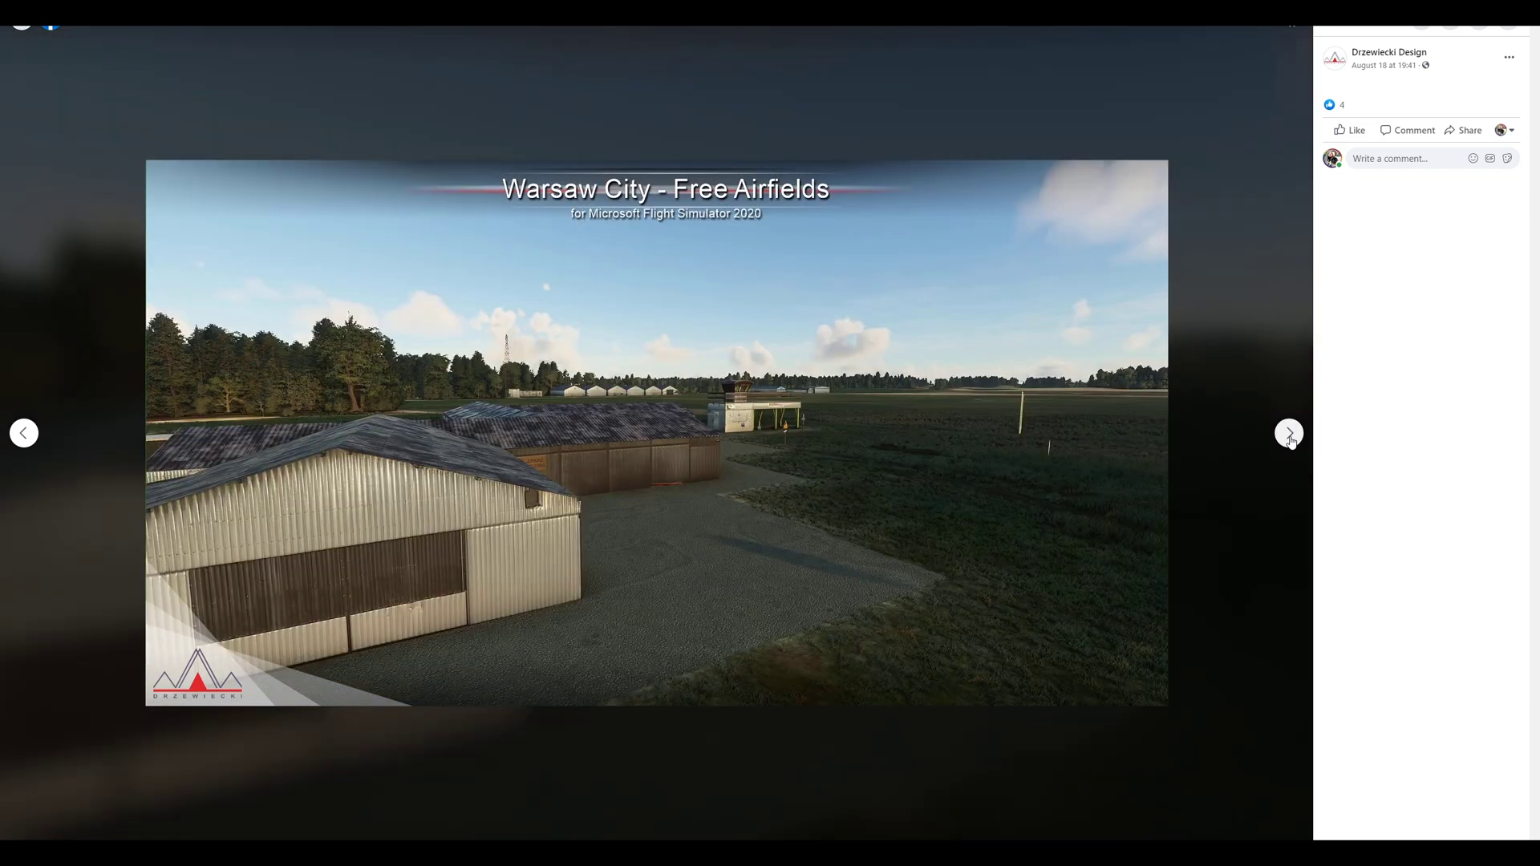
left_click(1288, 431)
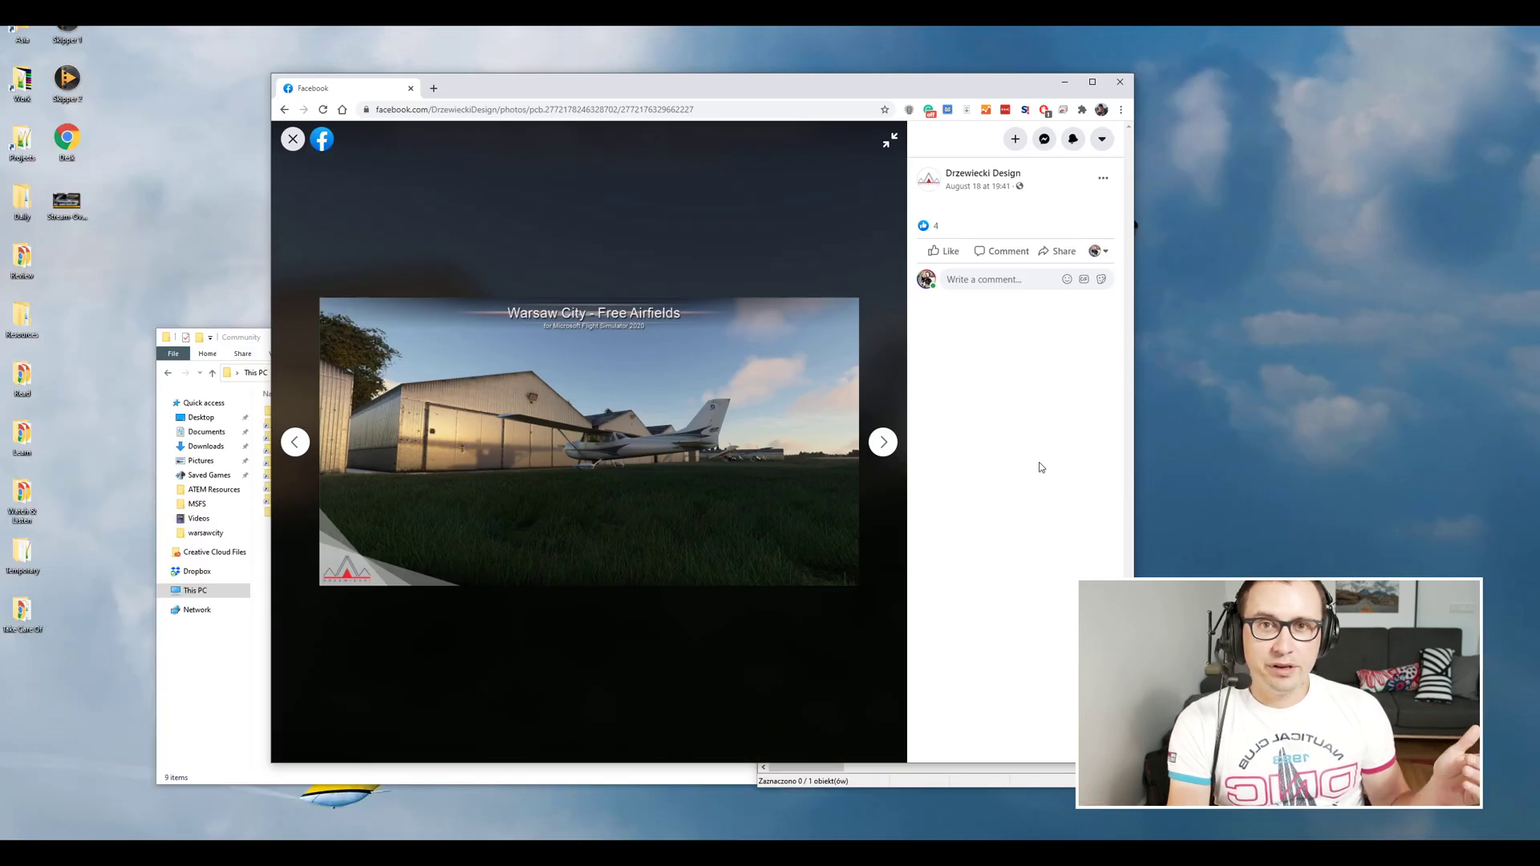
- Leave the photo viewer, look inside the archive's warsawcity folder, and bring the Community folder window forward
left_click(292, 138)
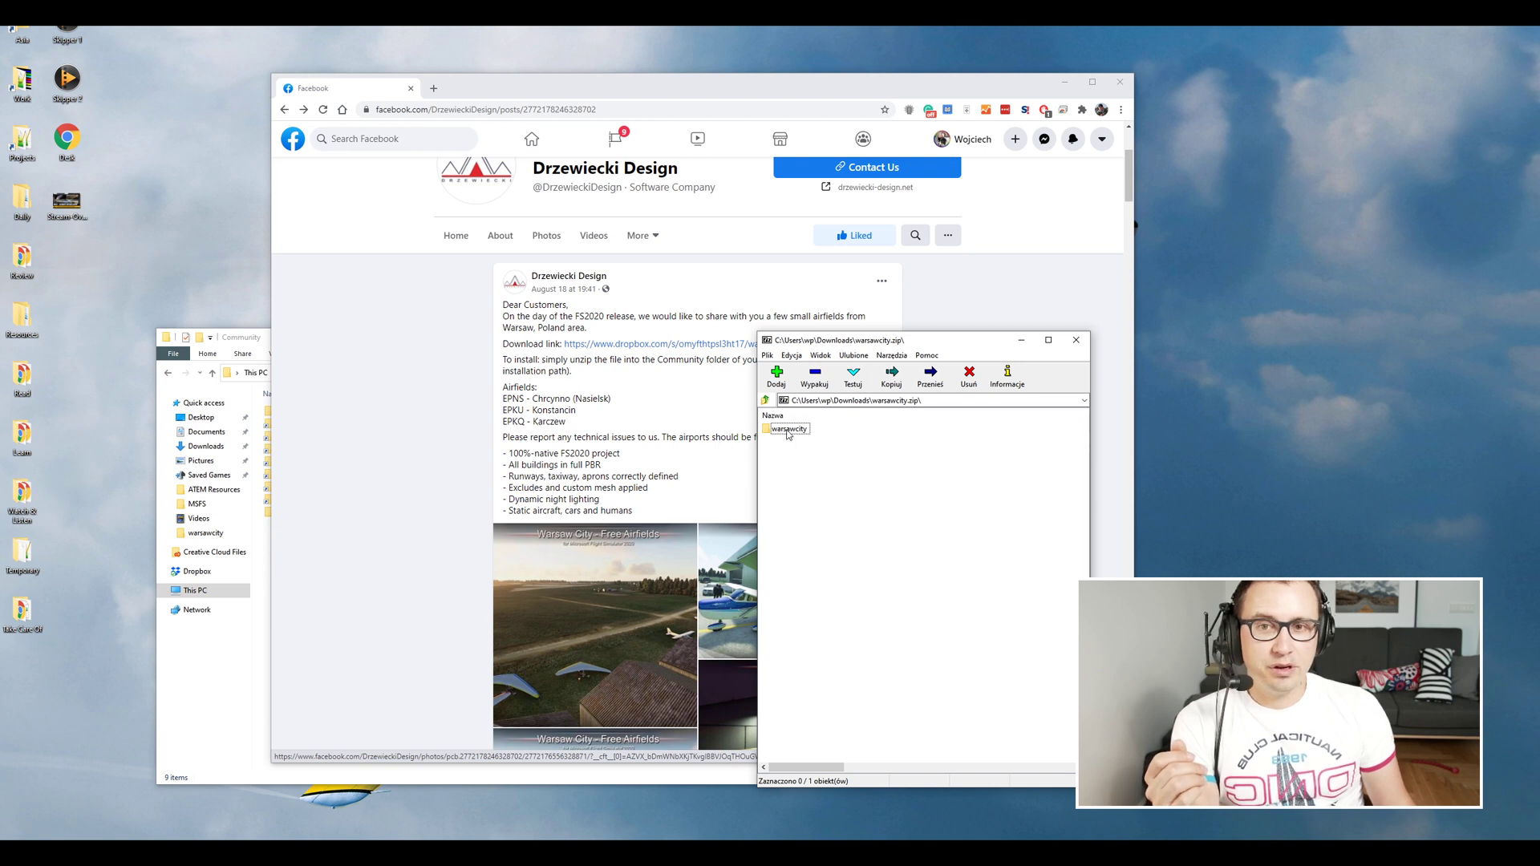
double_click(790, 428)
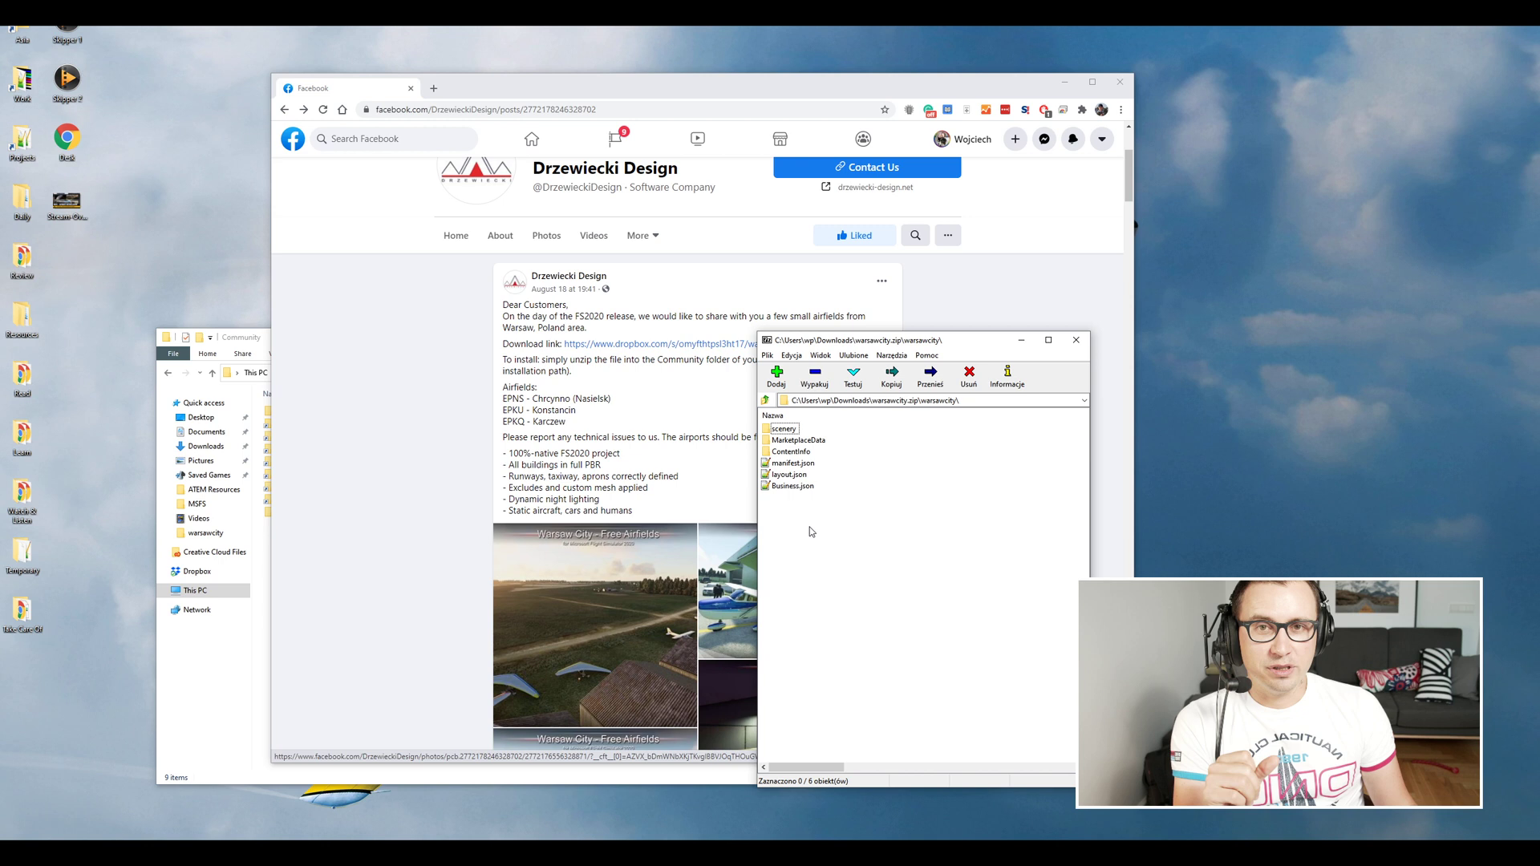
left_click(765, 400)
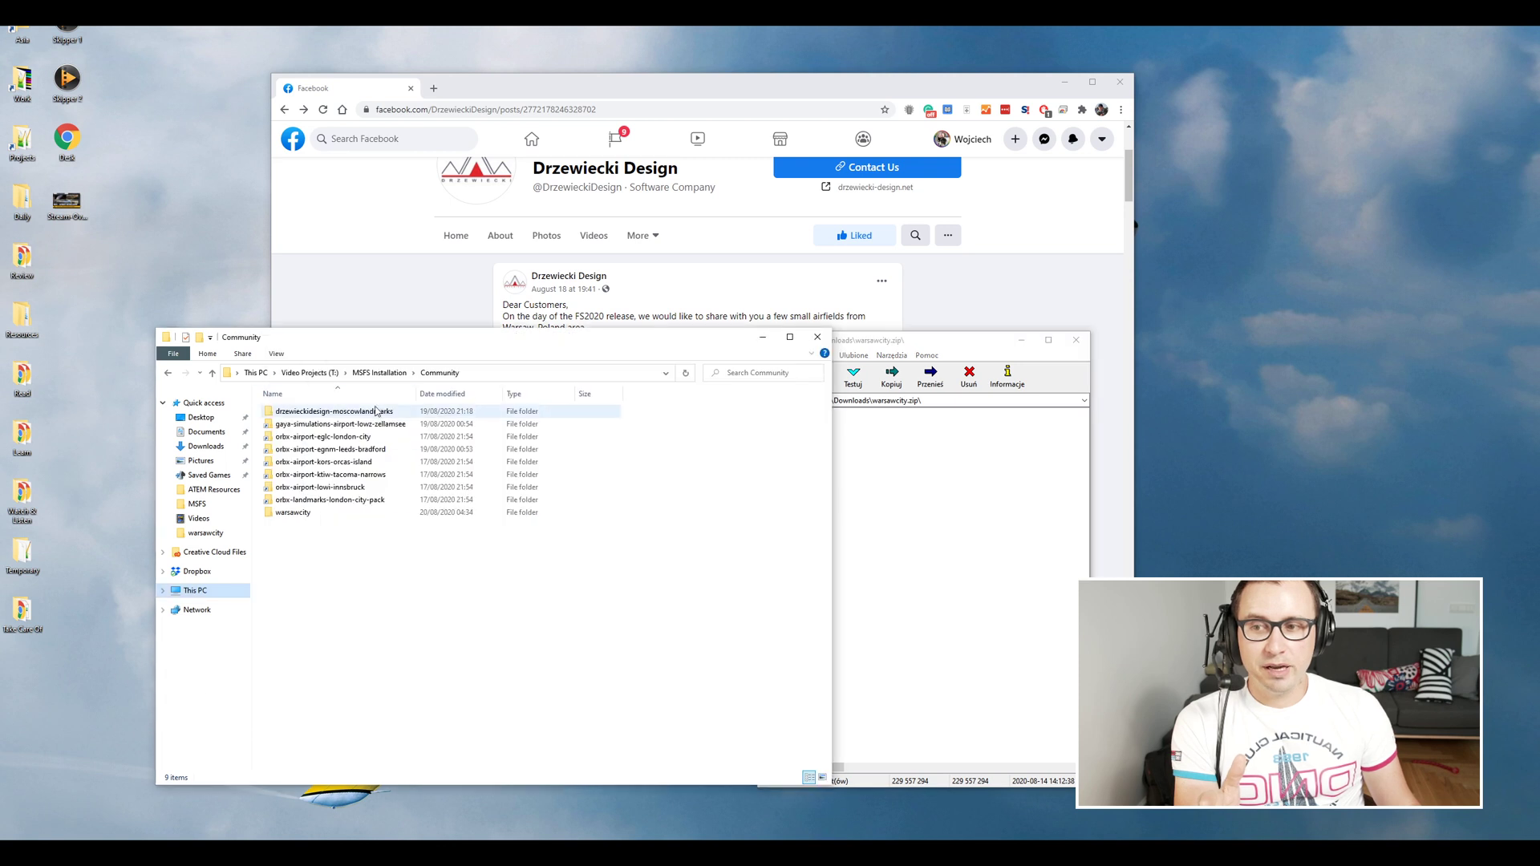
- Step up to Video Projects (T:) and back into the MSFS Installation folder
left_click(378, 373)
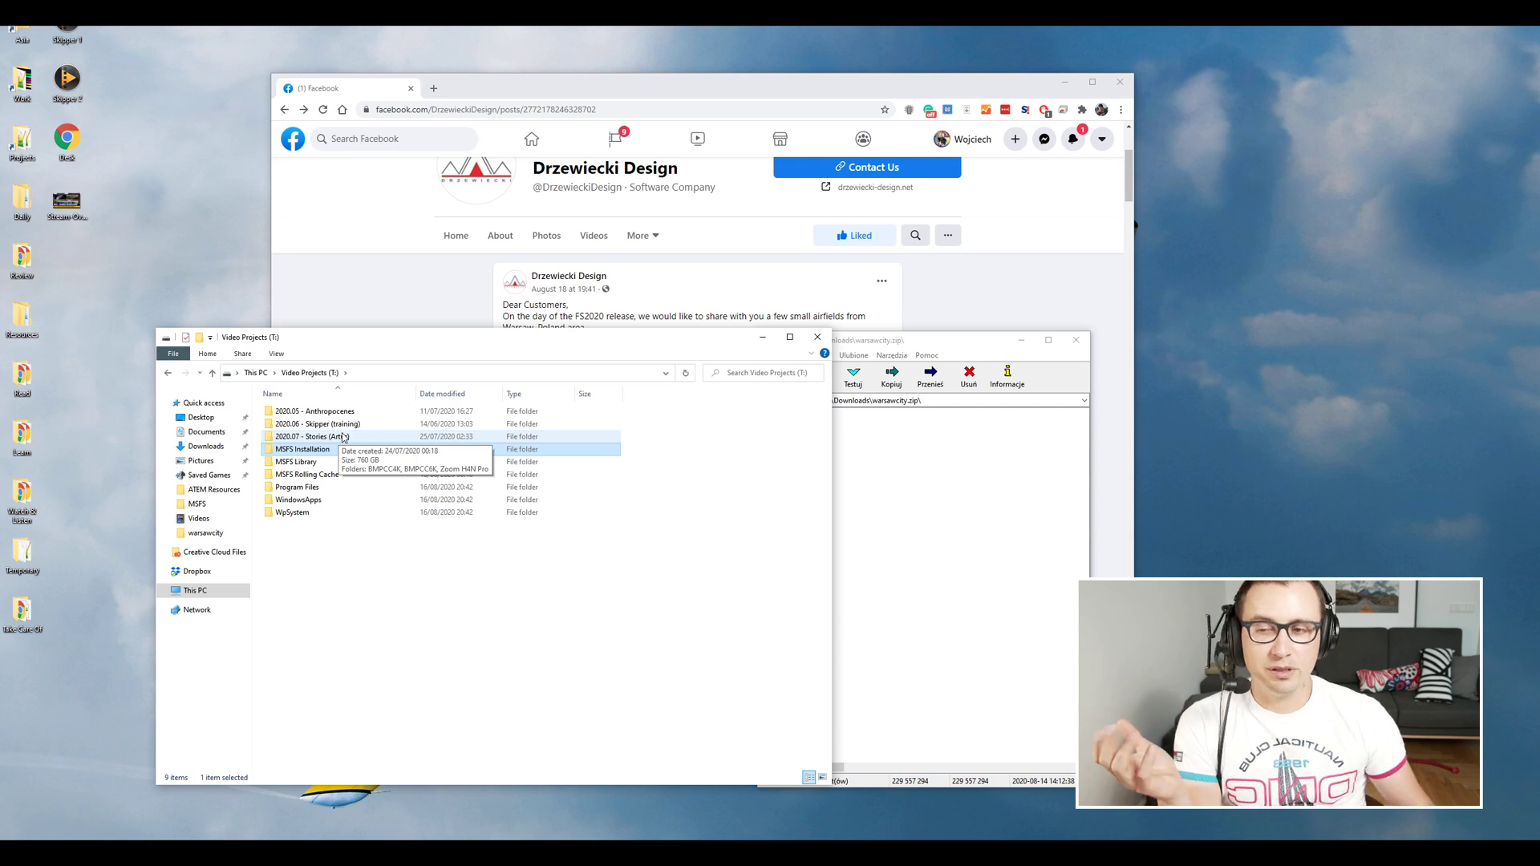
double_click(302, 449)
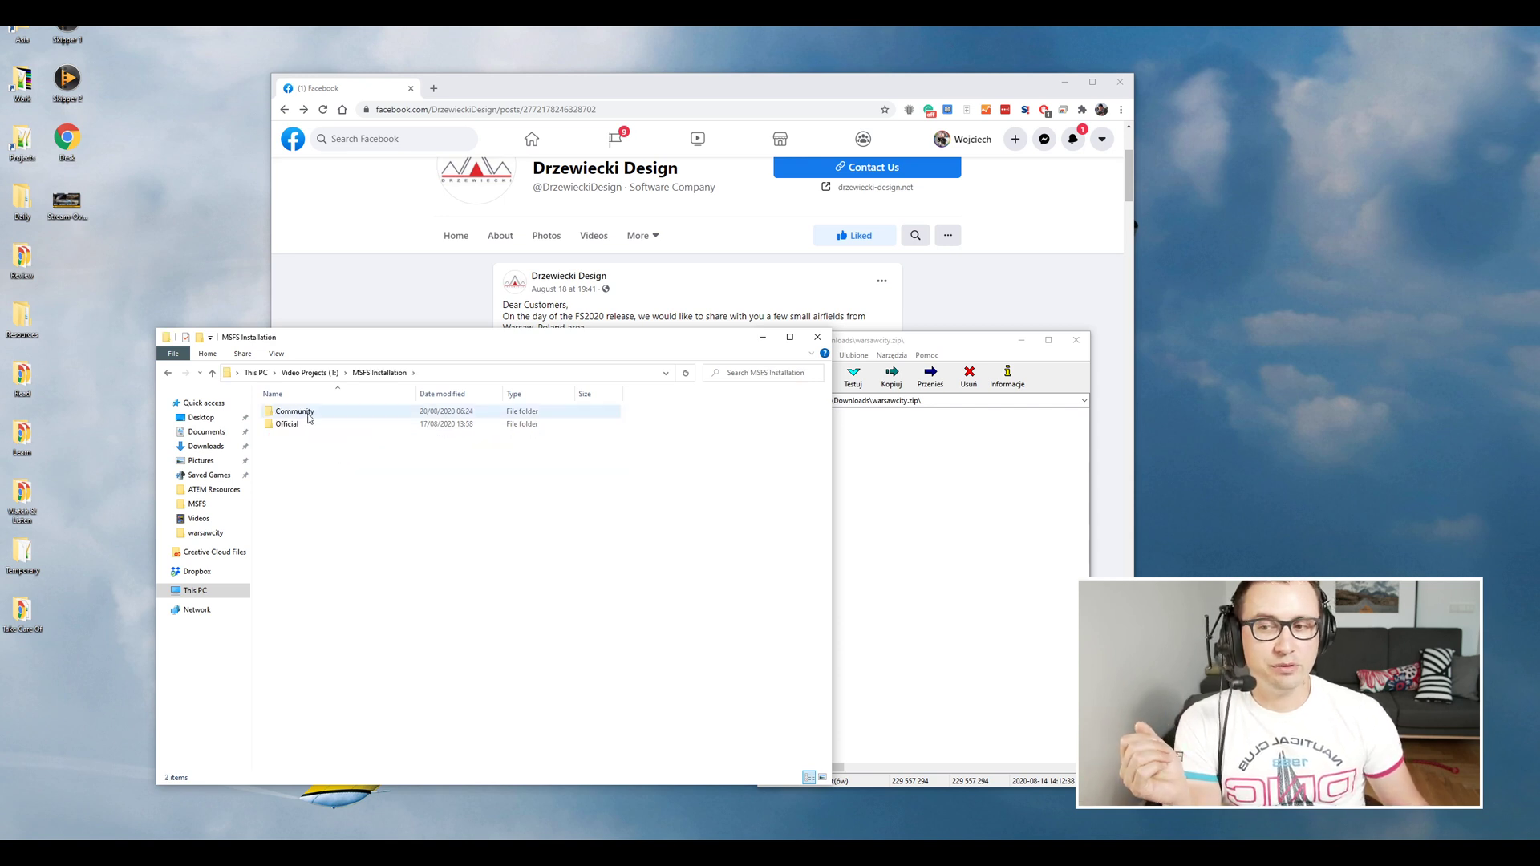
mouse_move(287, 423)
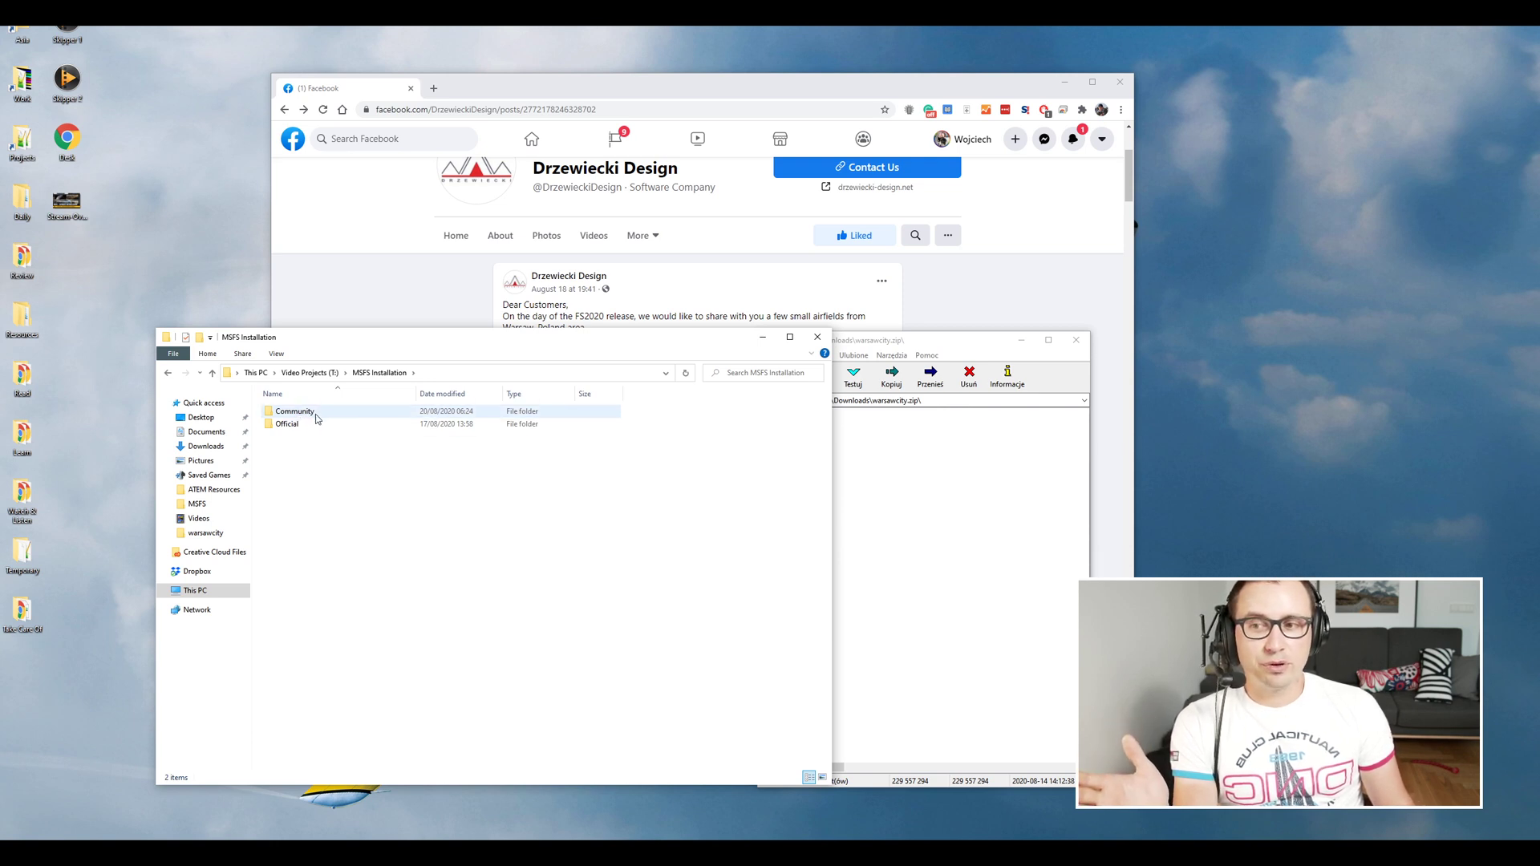
mouse_move(324, 419)
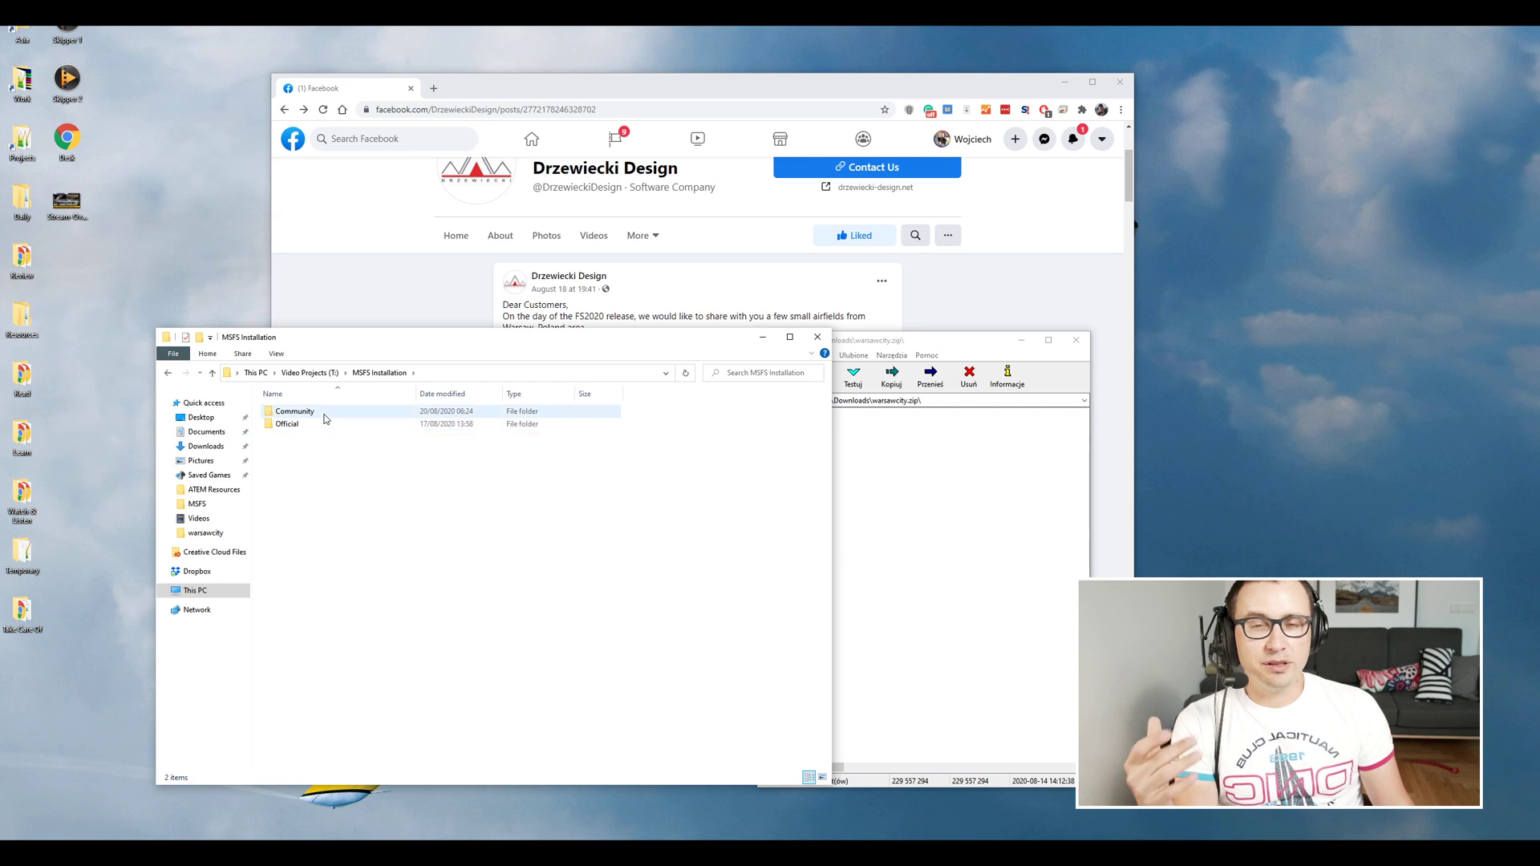
mouse_move(324, 419)
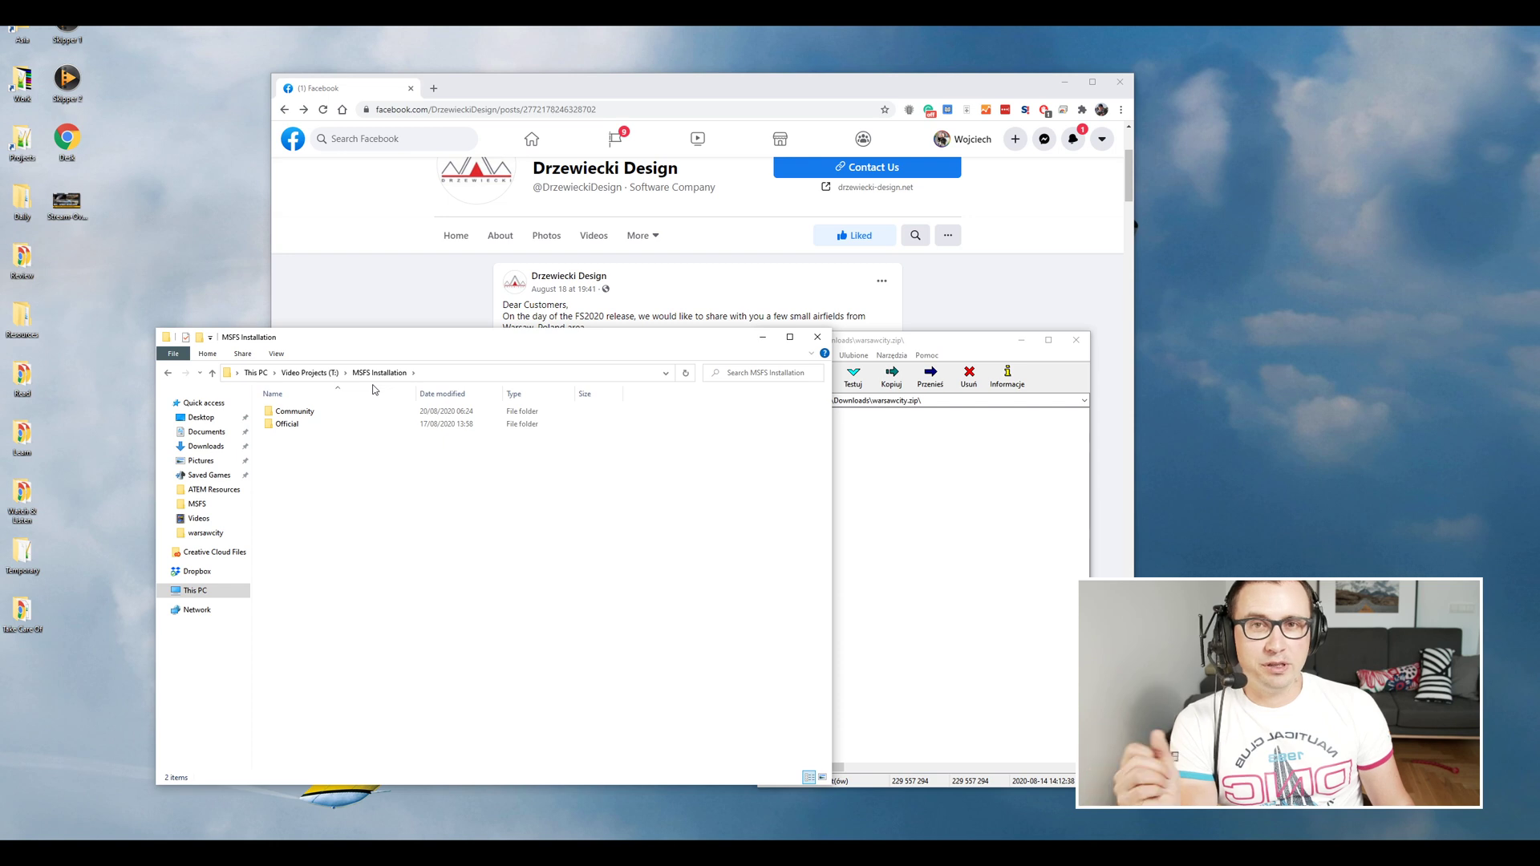
mouse_move(295, 424)
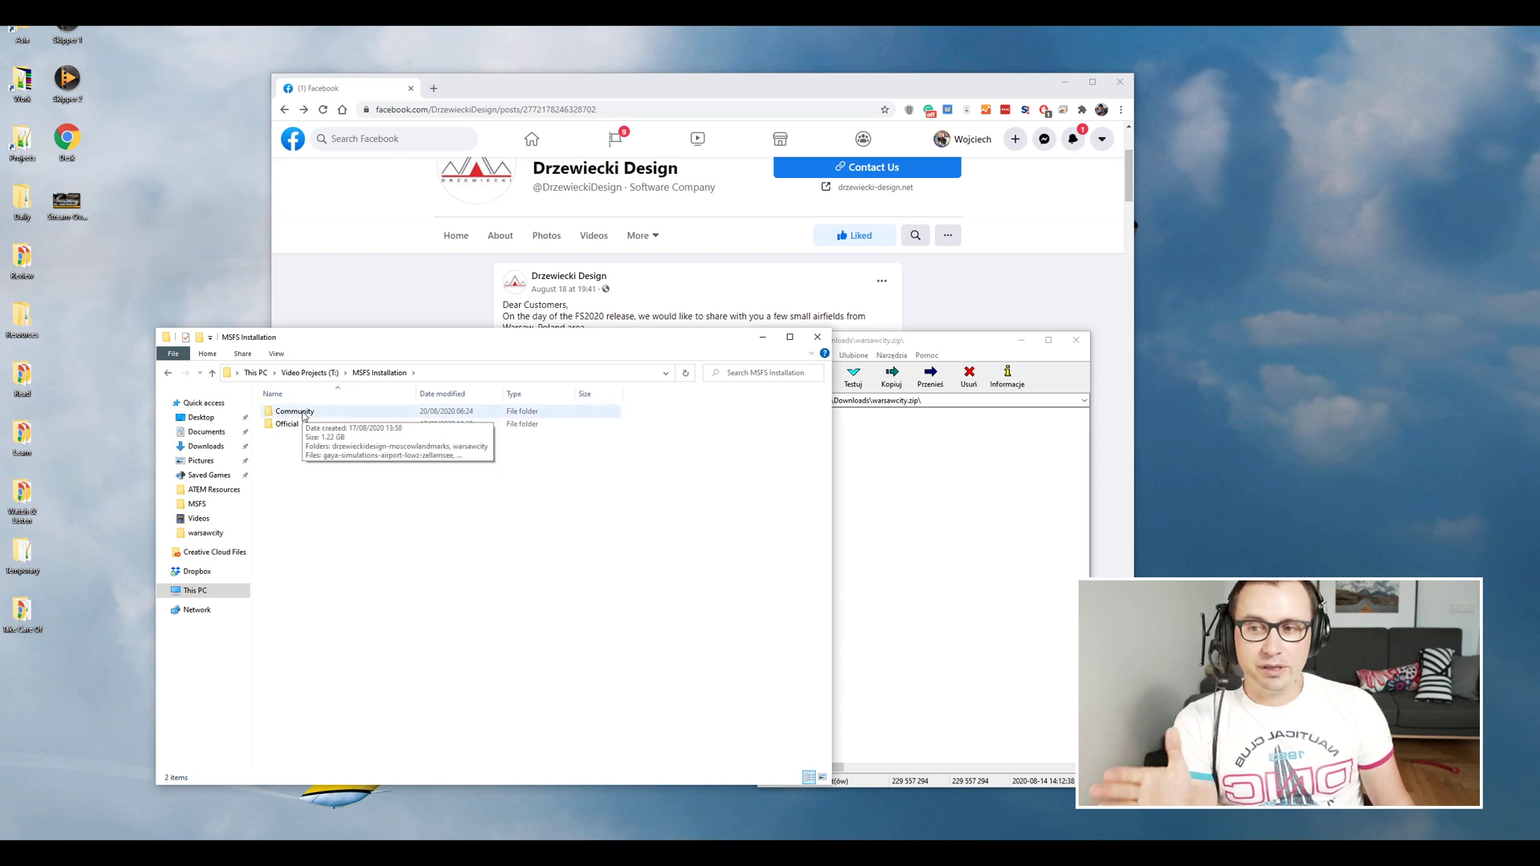
- Enter the Community folder for the copy, then view the first airfield screenshot full size
double_click(295, 412)
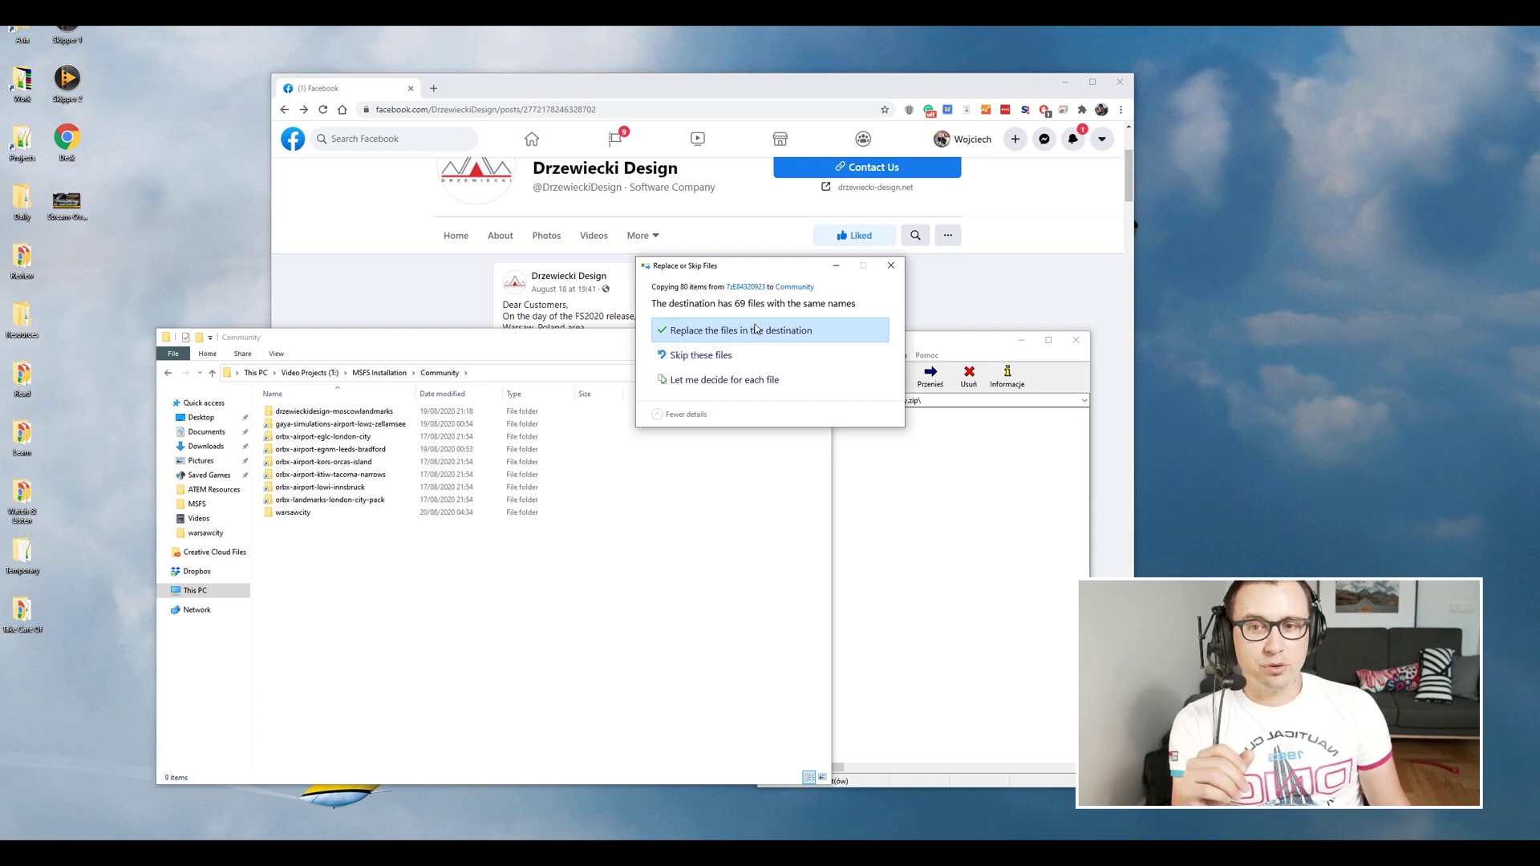
mouse_move(743, 335)
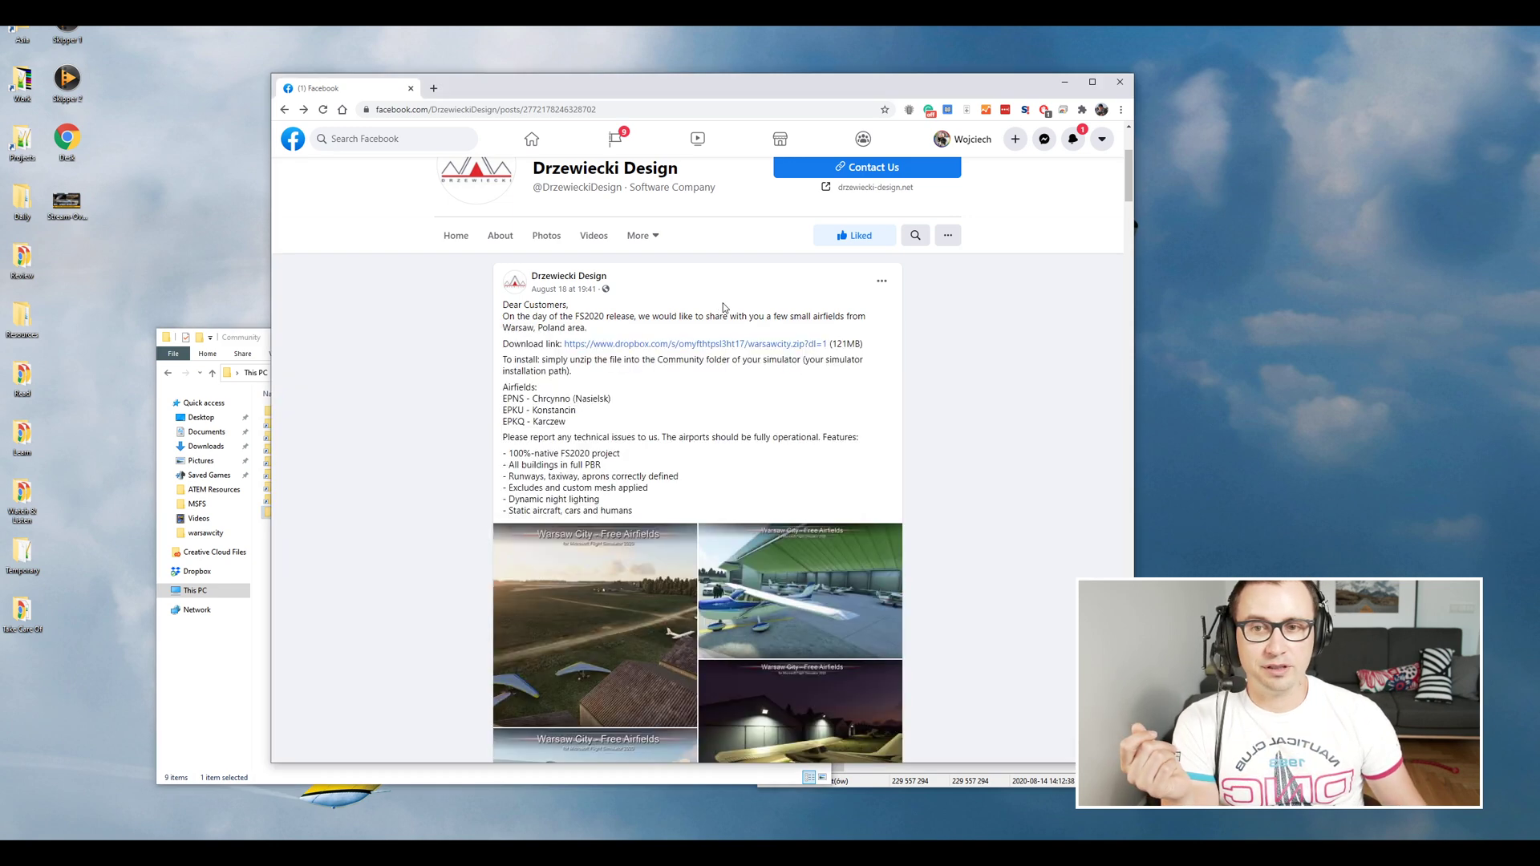
mouse_move(642, 594)
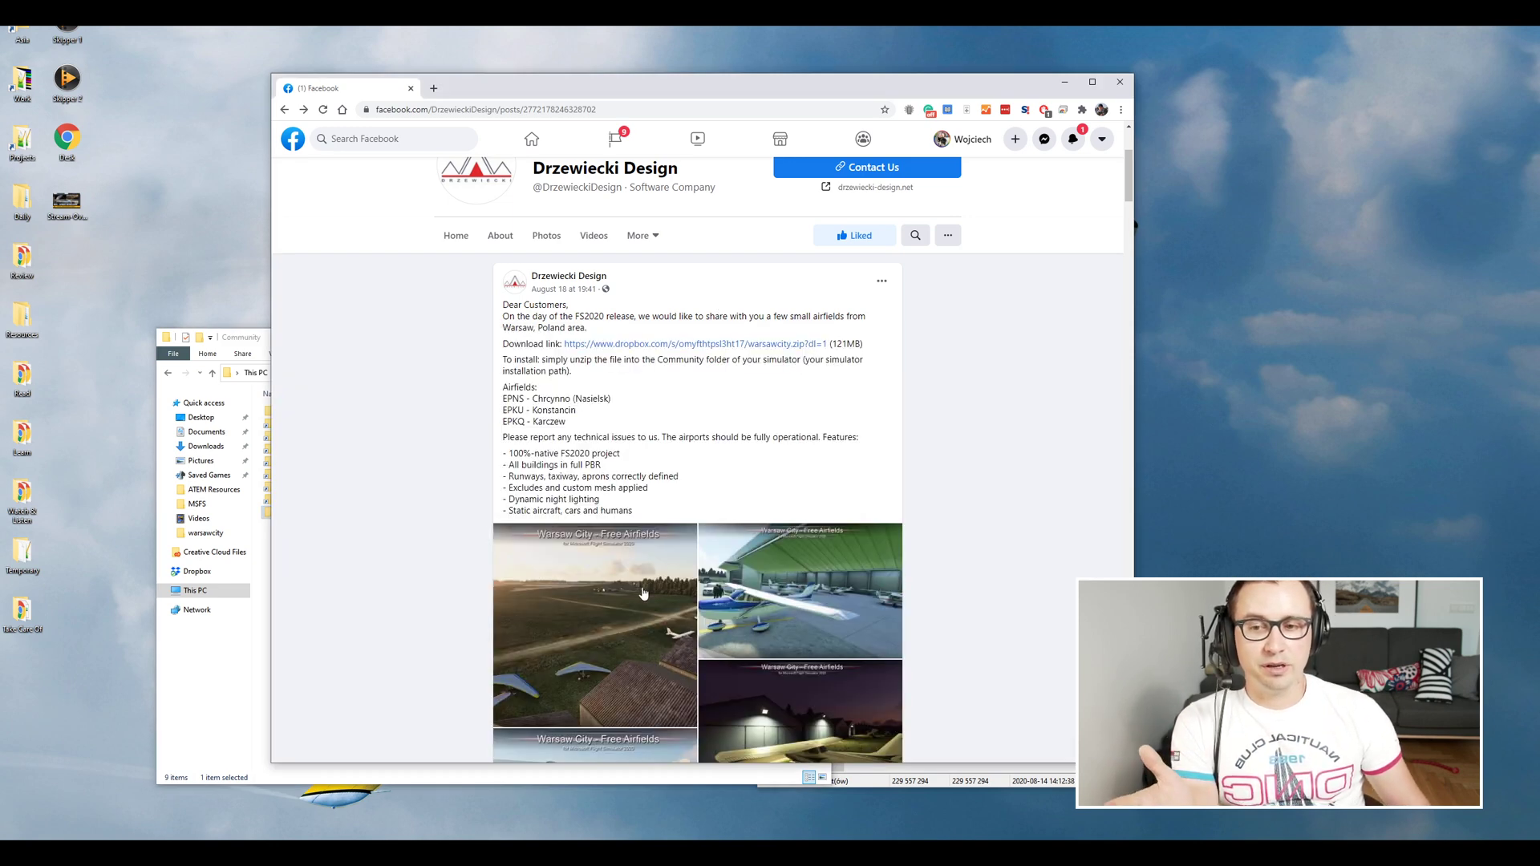
left_click(594, 629)
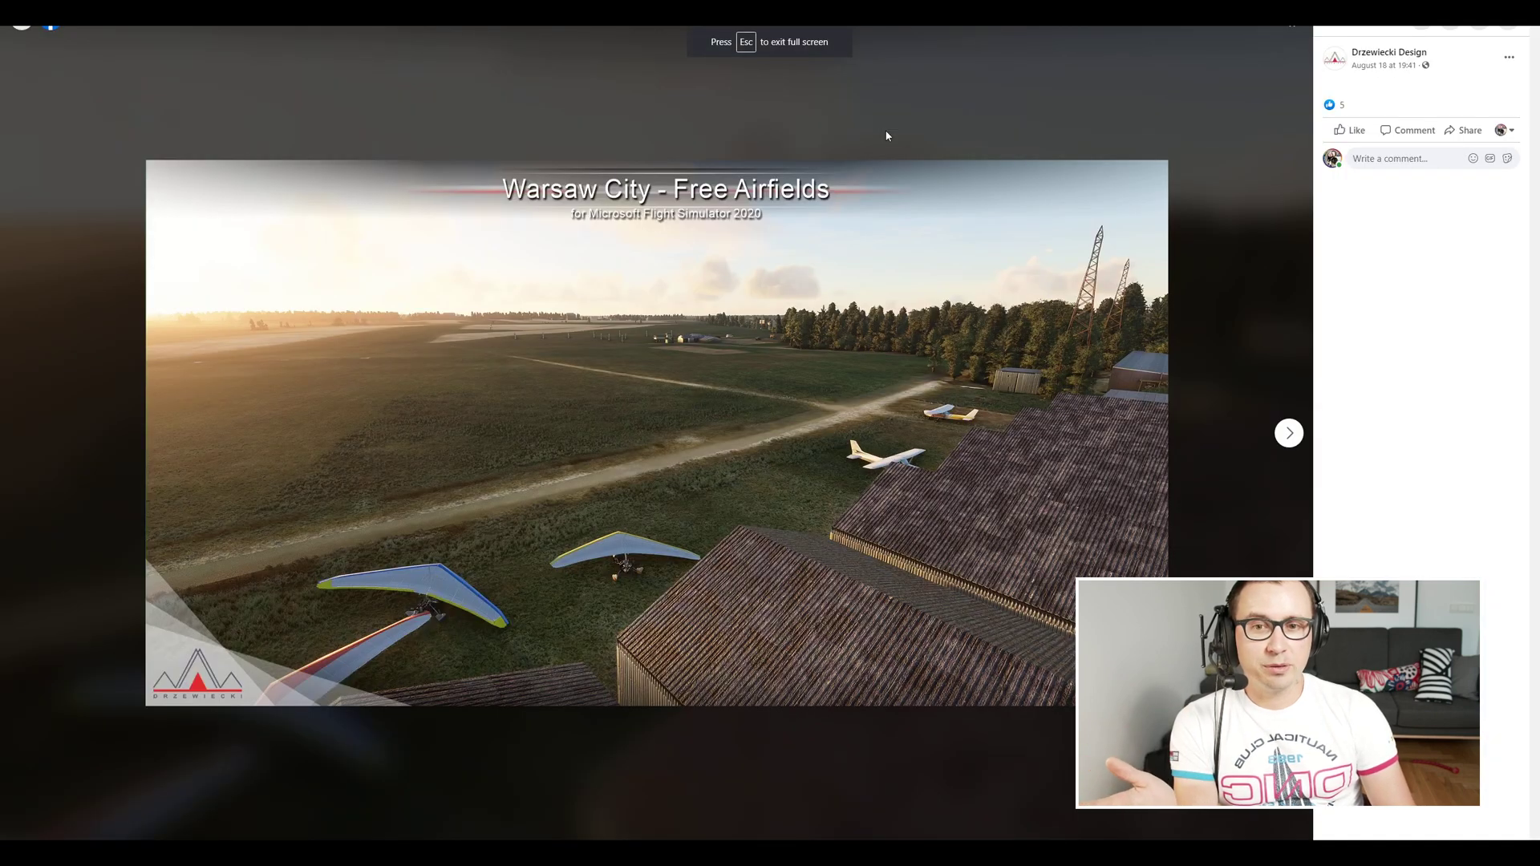
- Advance through seven more airfield screenshots up to the final aerial countryside shot
left_click(1288, 431)
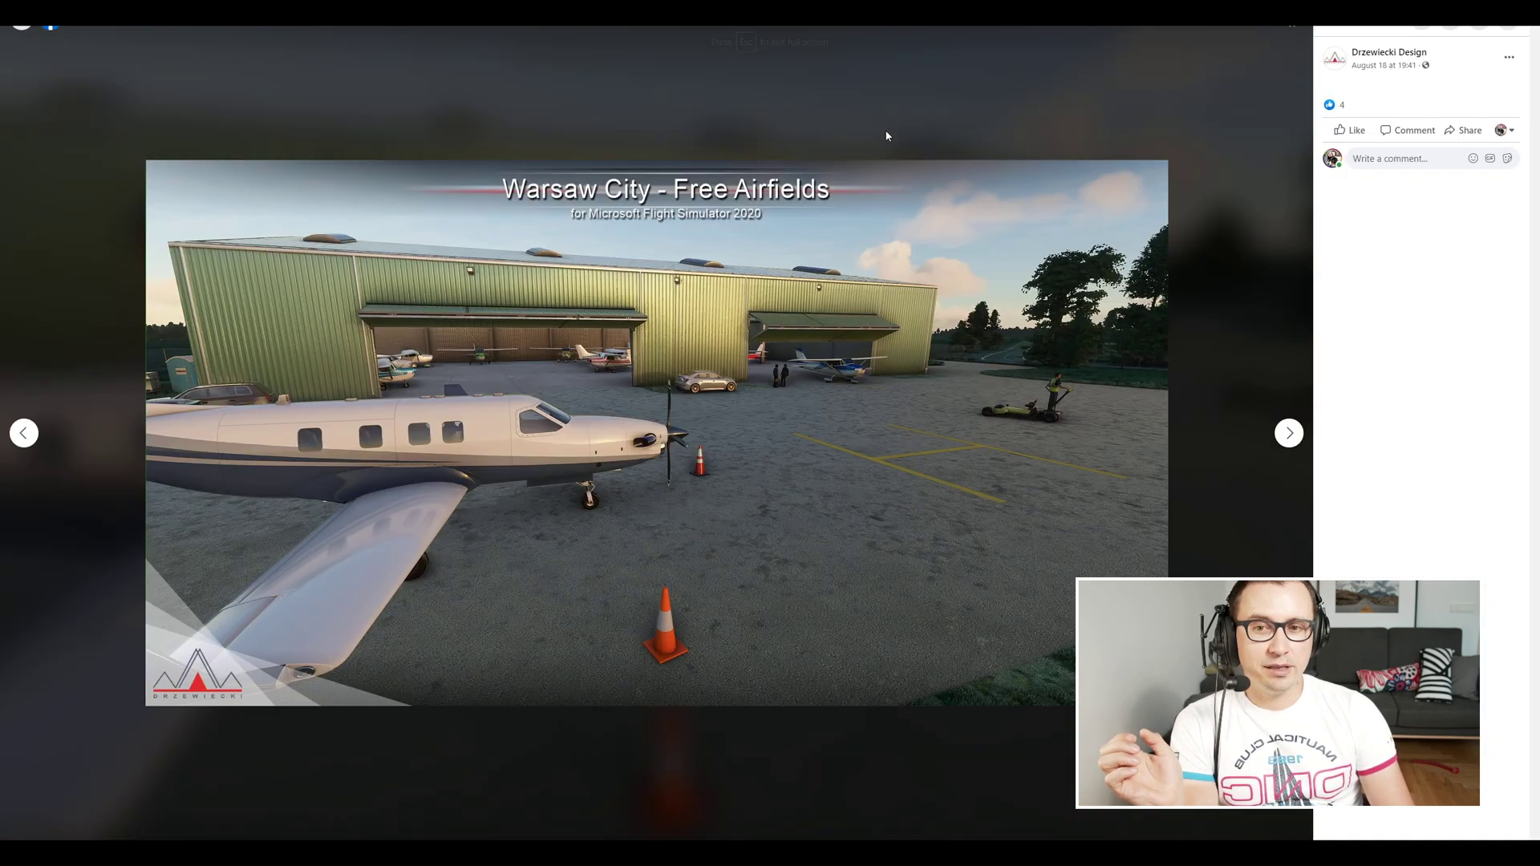
left_click(1288, 434)
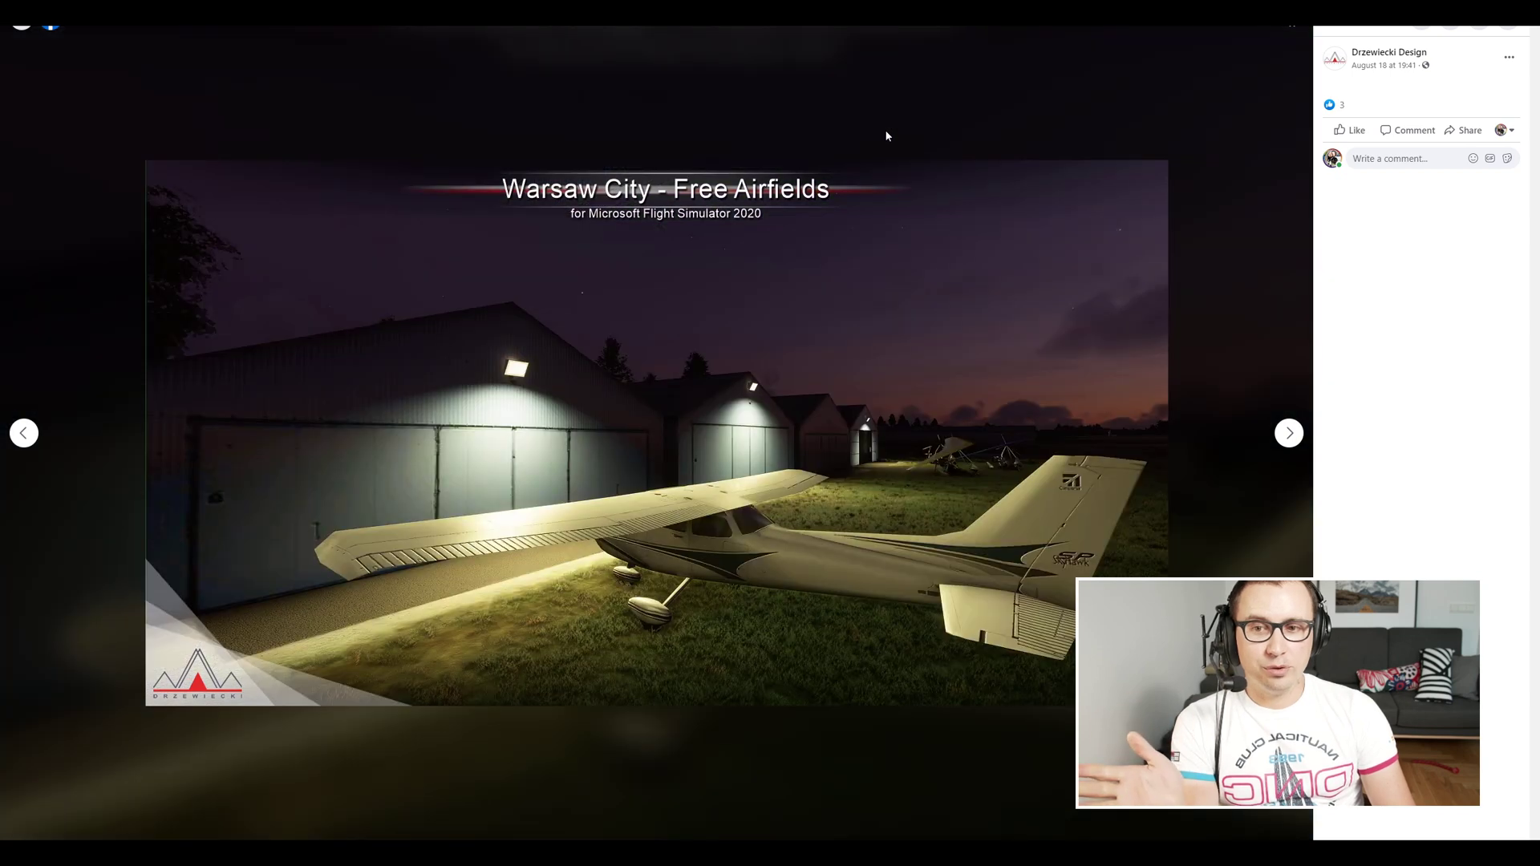
left_click(1288, 431)
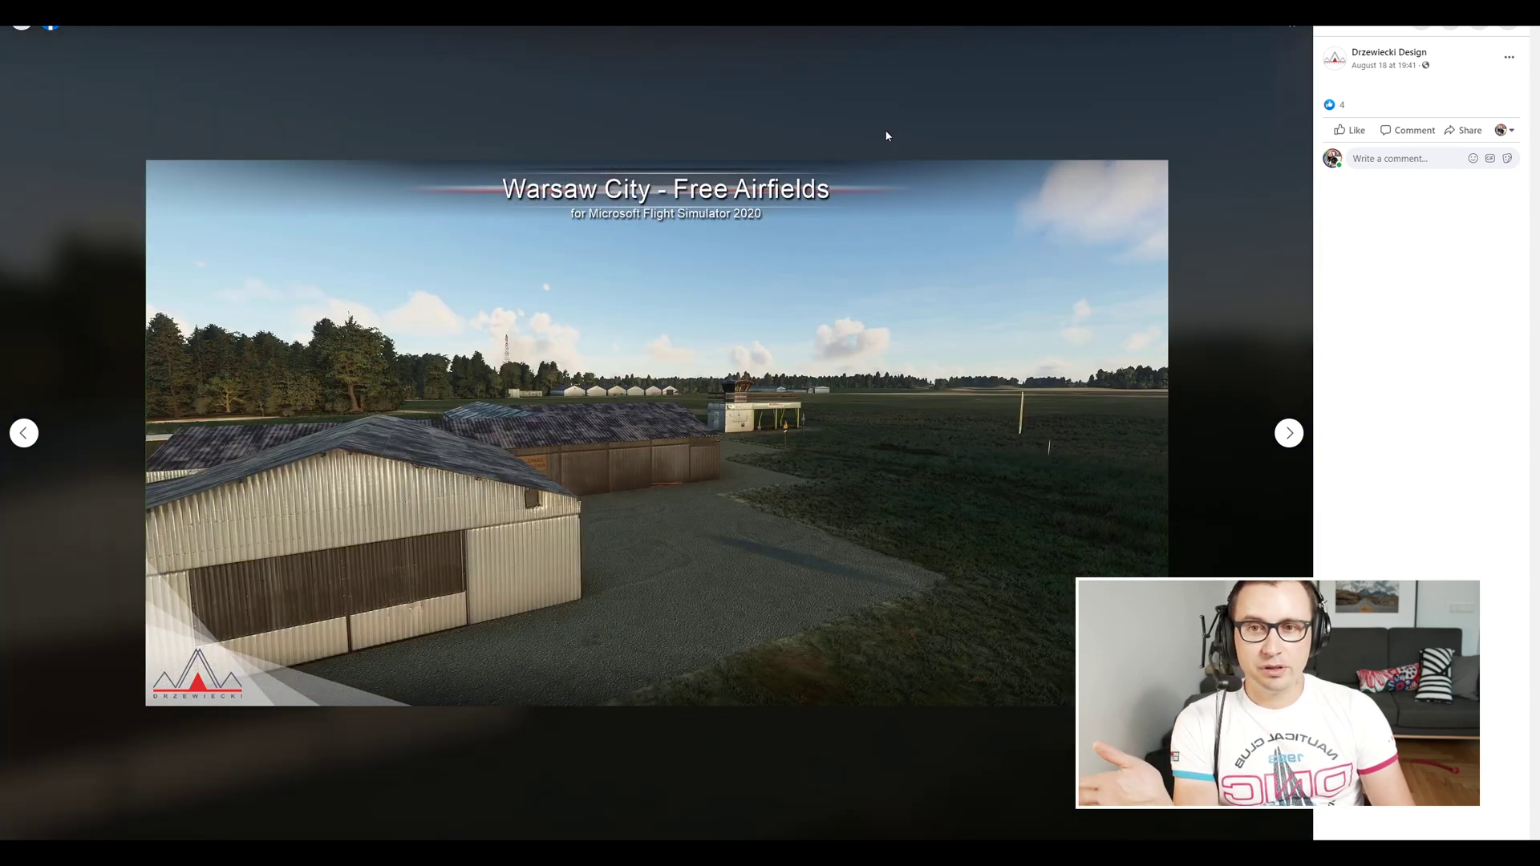
left_click(1289, 432)
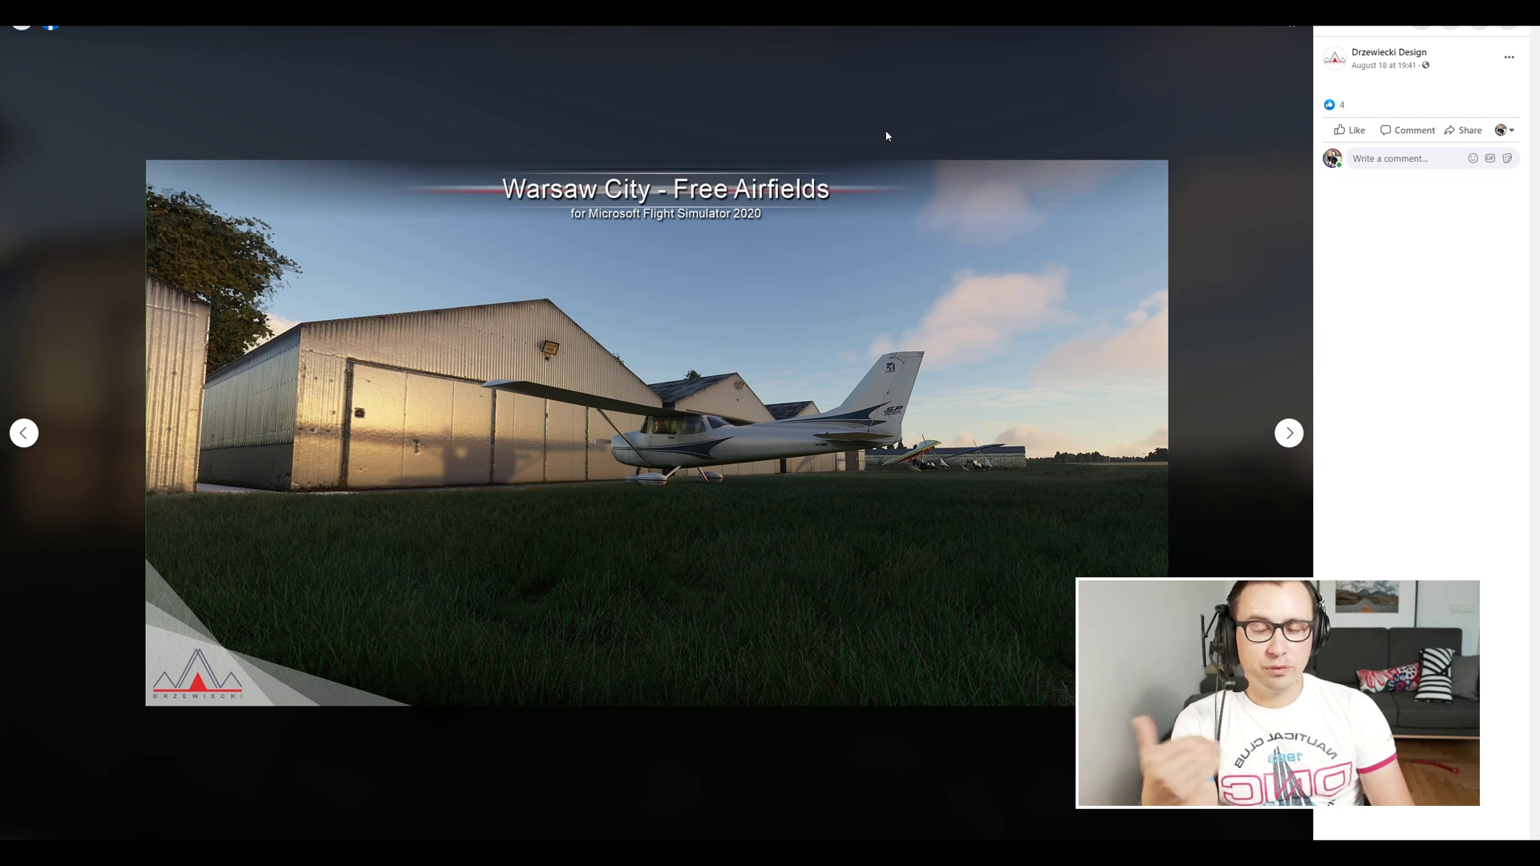
left_click(1288, 431)
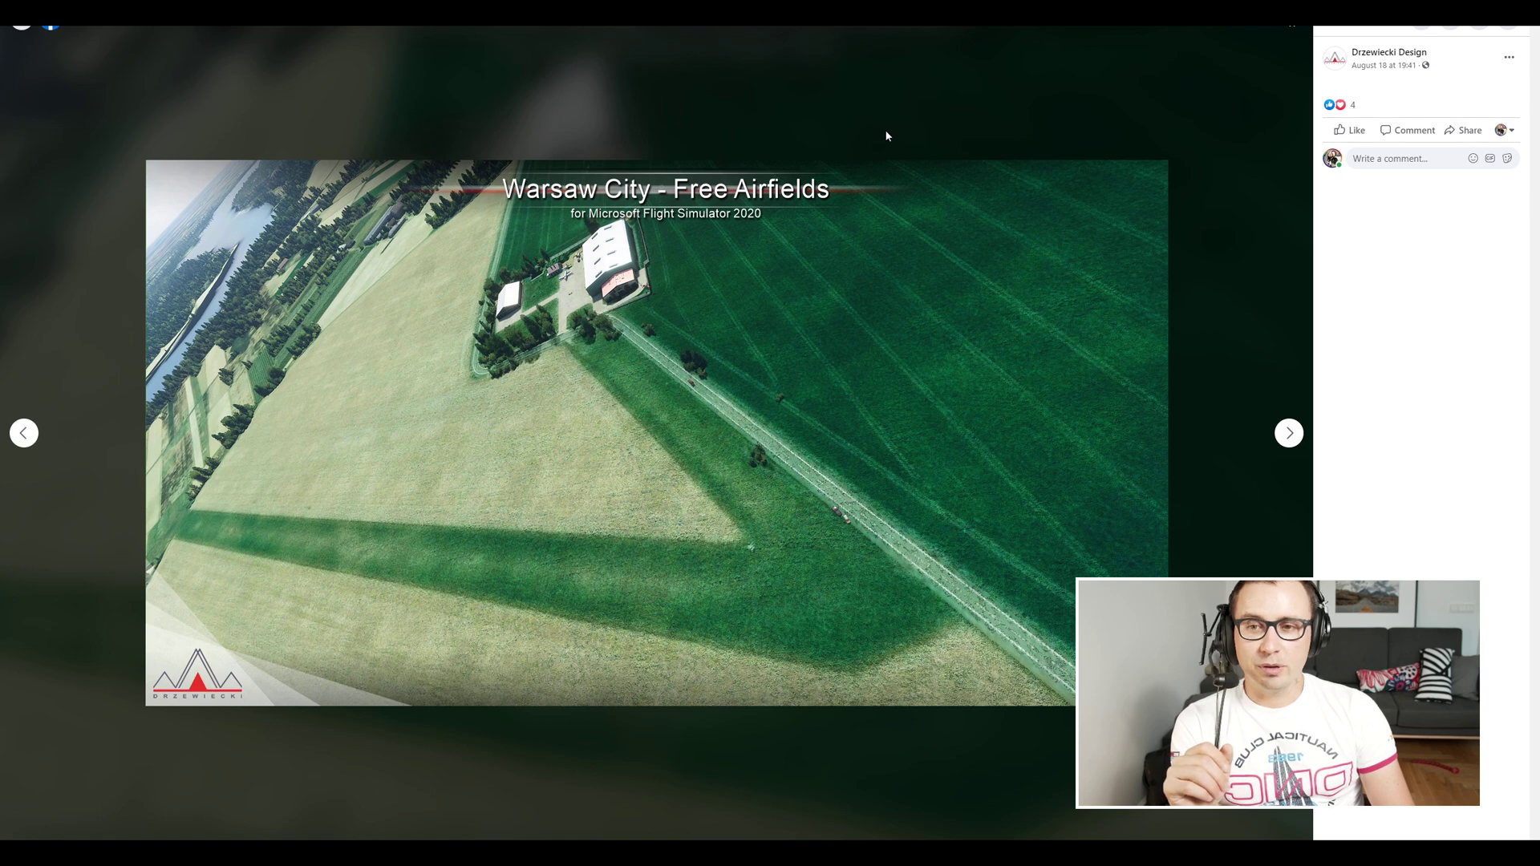
left_click(1288, 431)
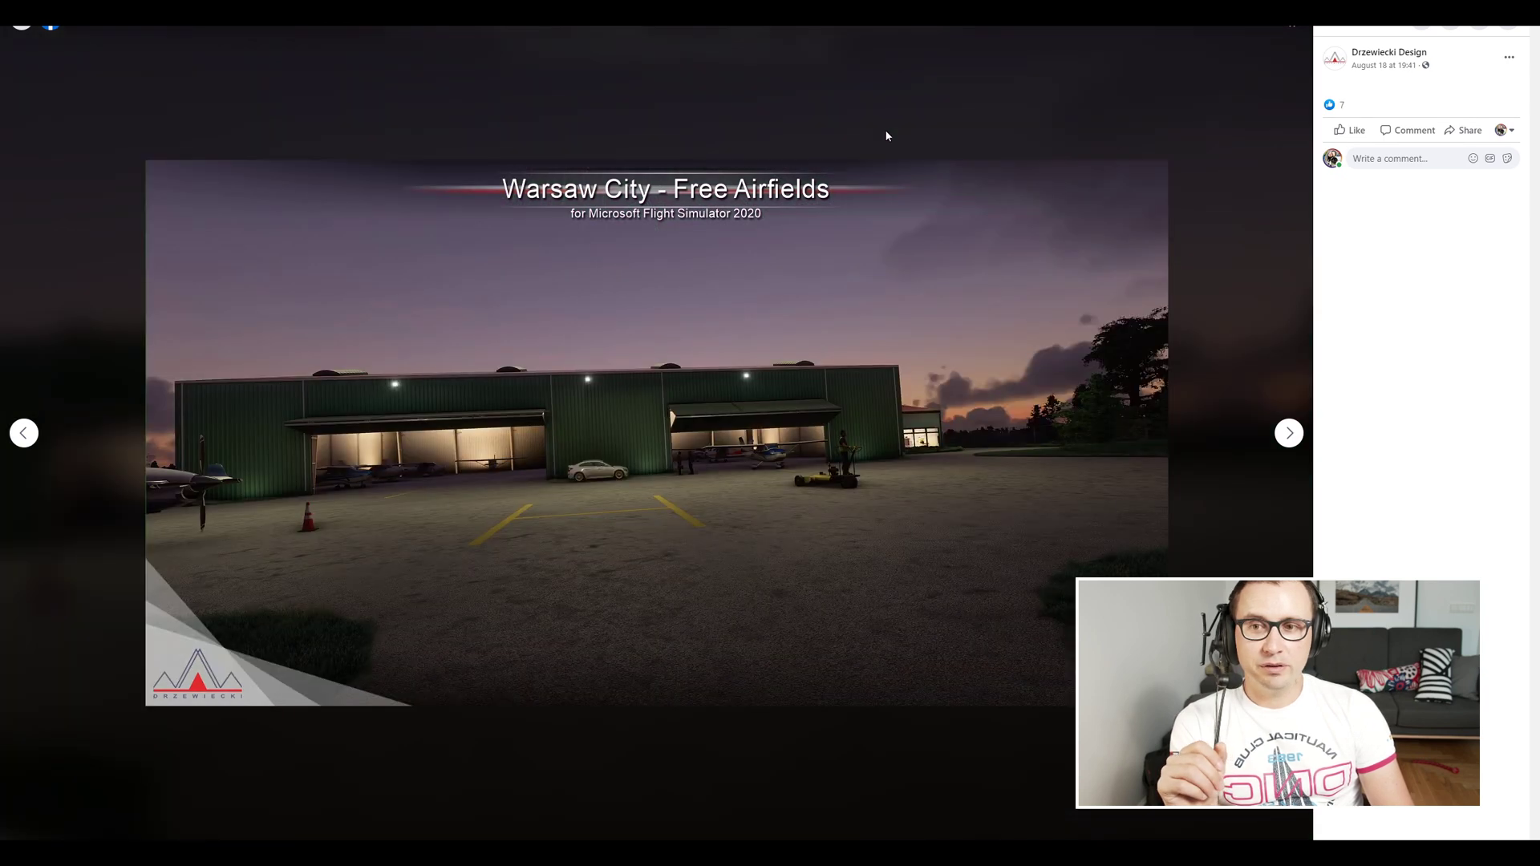
left_click(1288, 432)
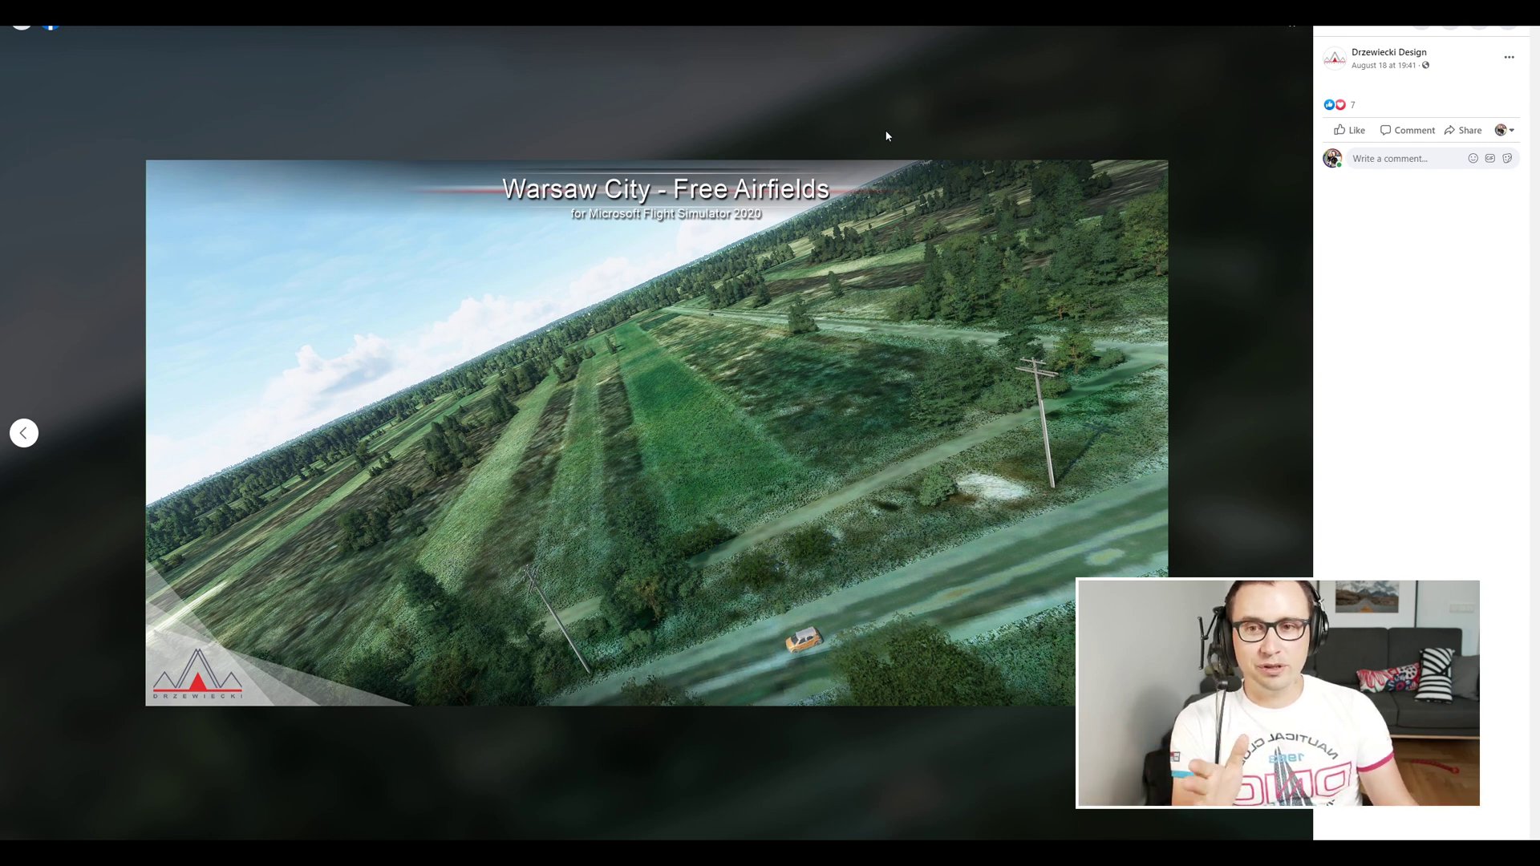
mouse_move(581, 661)
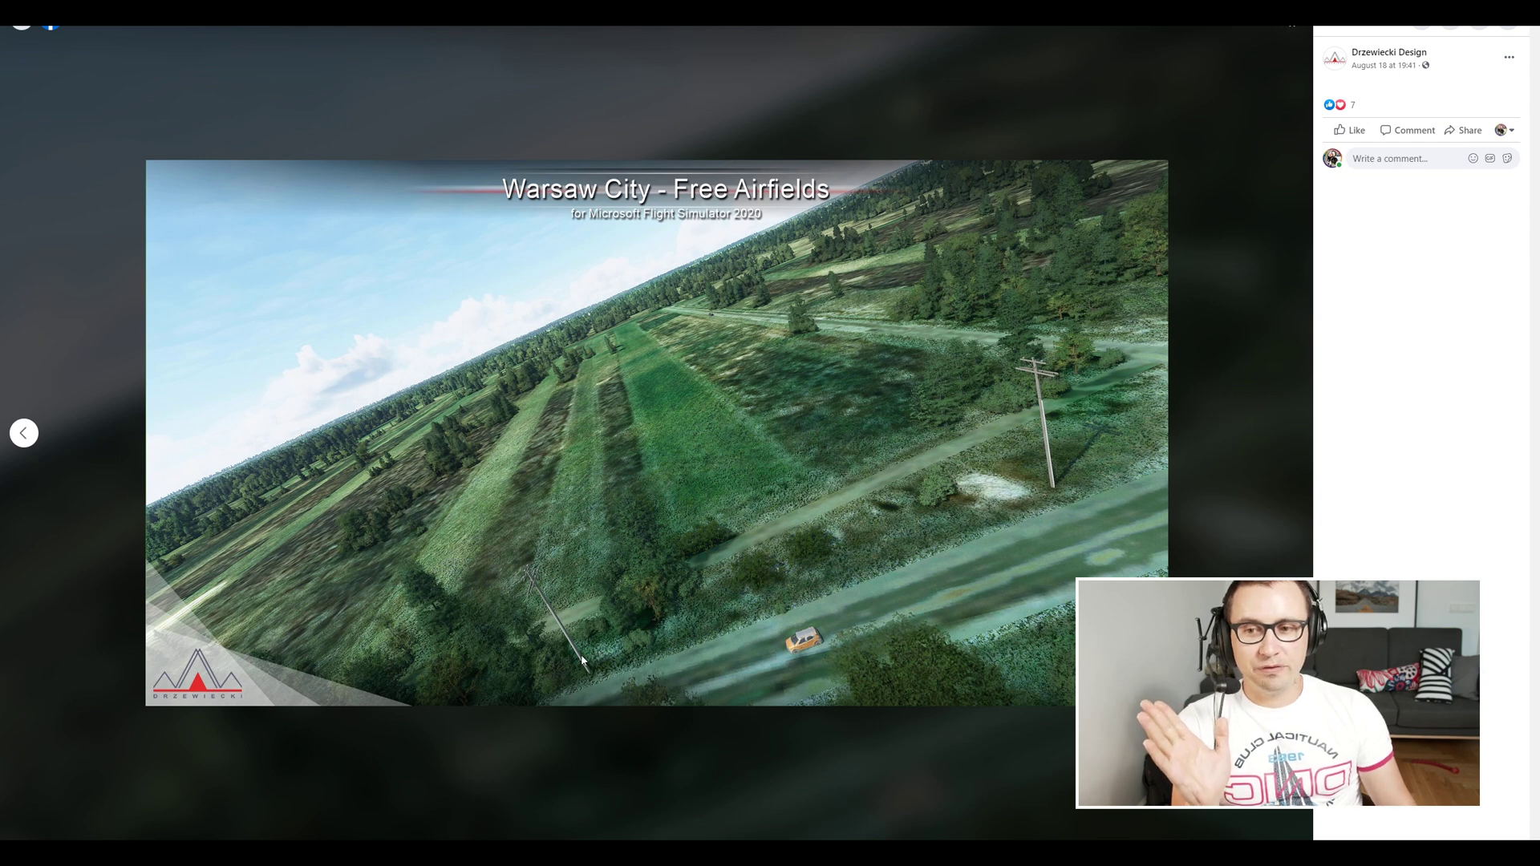
mouse_move(592, 663)
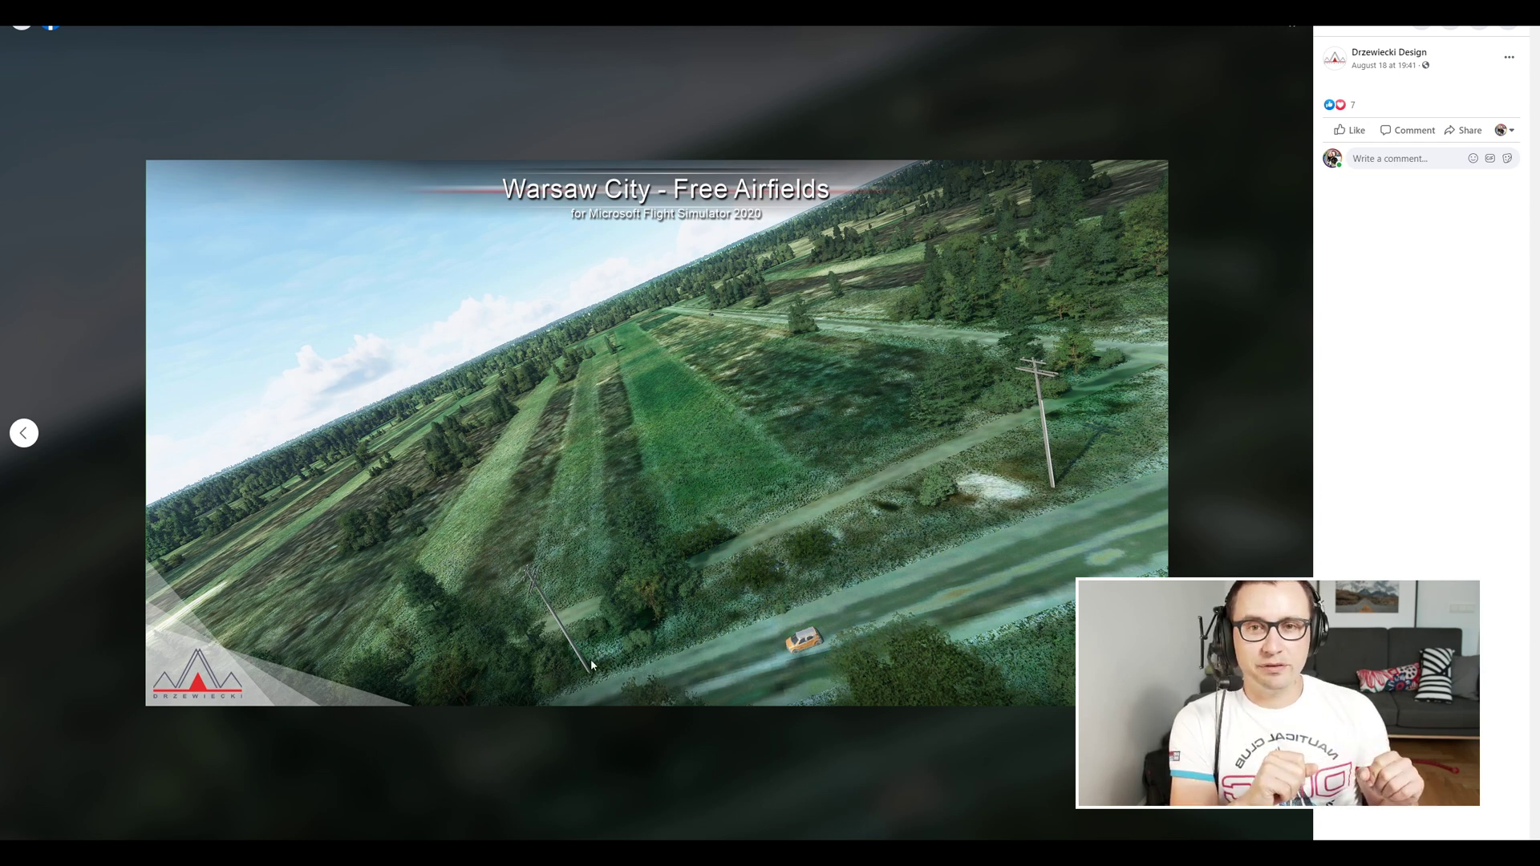